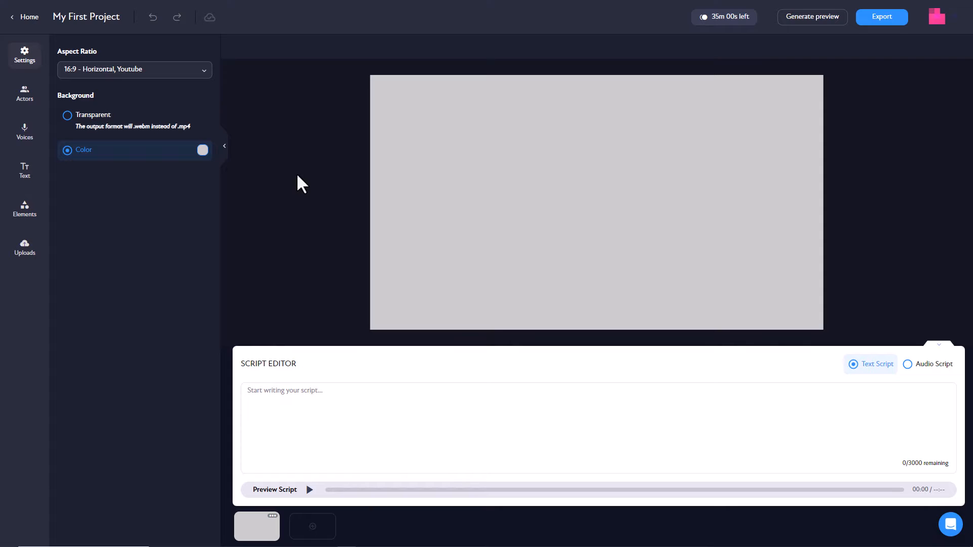
pyautogui.moveTo(303, 174)
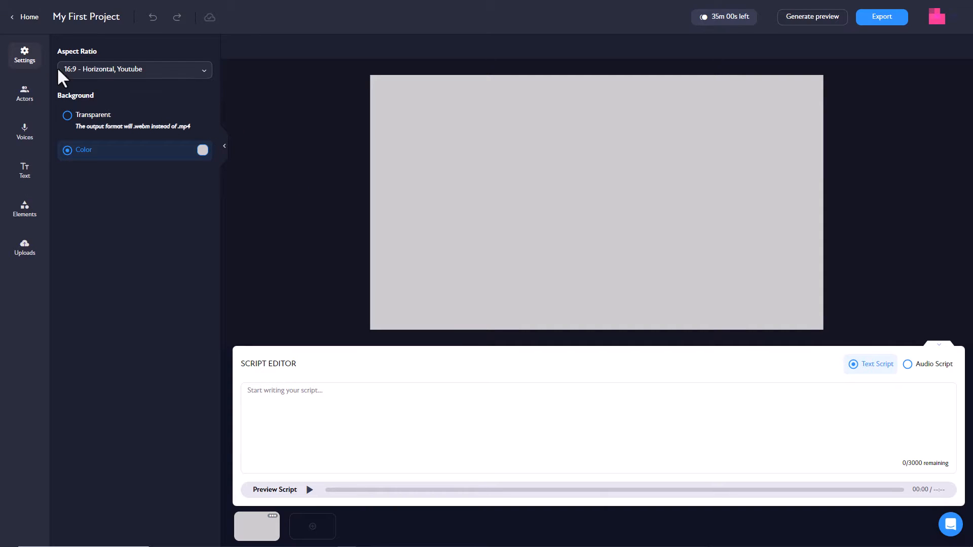
pyautogui.moveTo(101, 281)
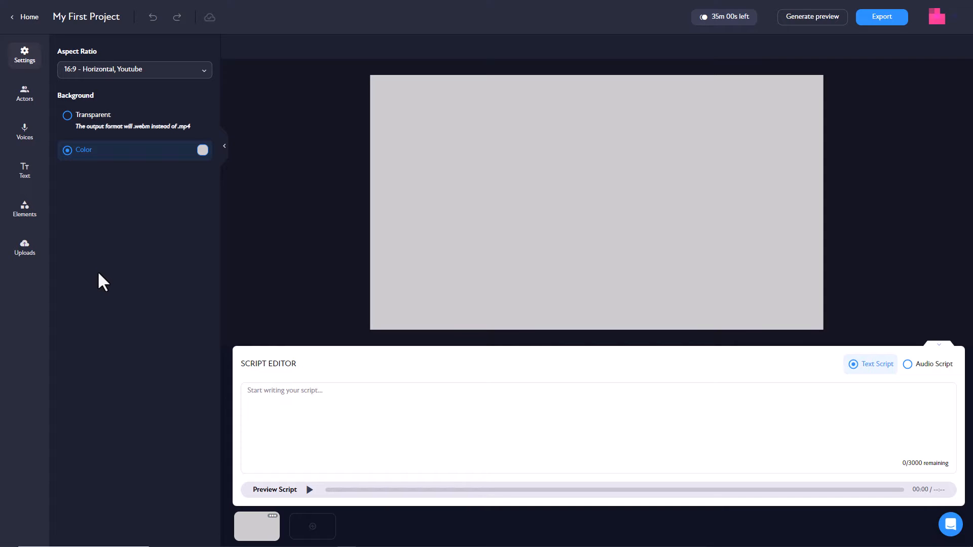
pyautogui.moveTo(129, 73)
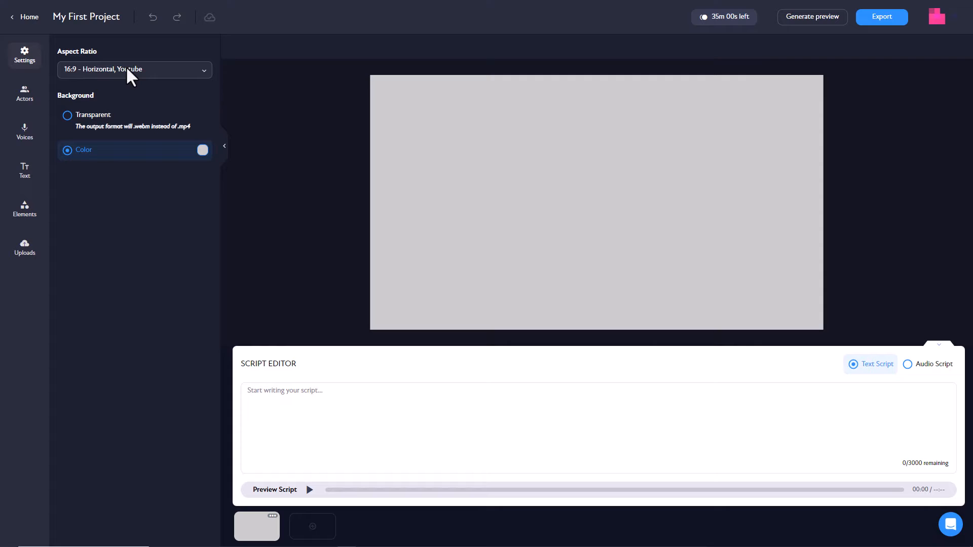
# Keep the 16:9 aspect ratio and set the scene background colour to black
pyautogui.click(134, 69)
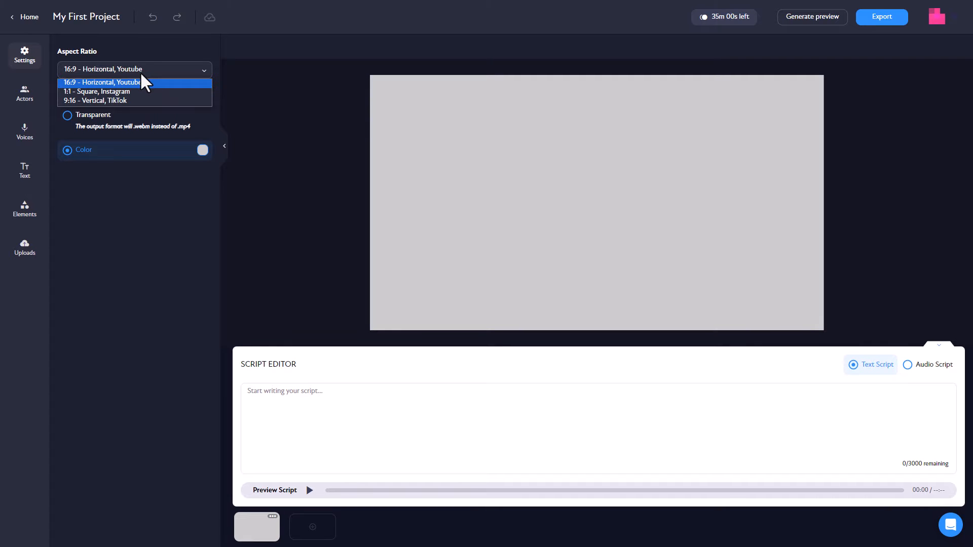
pyautogui.moveTo(142, 99)
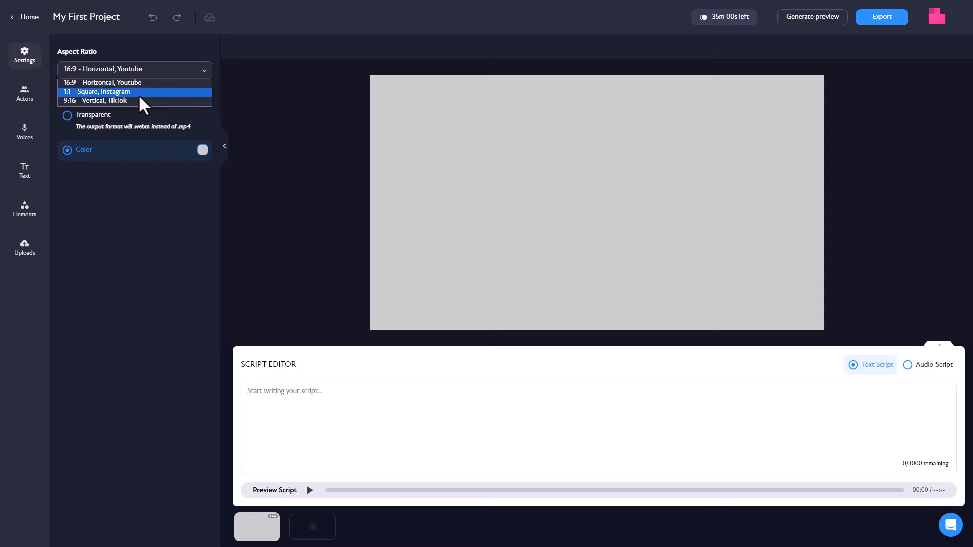
pyautogui.moveTo(142, 100)
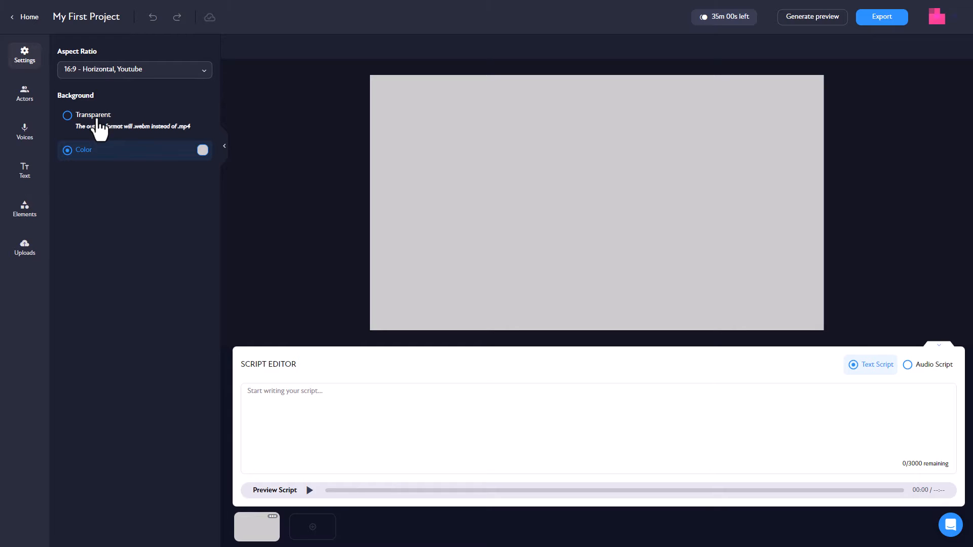
pyautogui.click(203, 150)
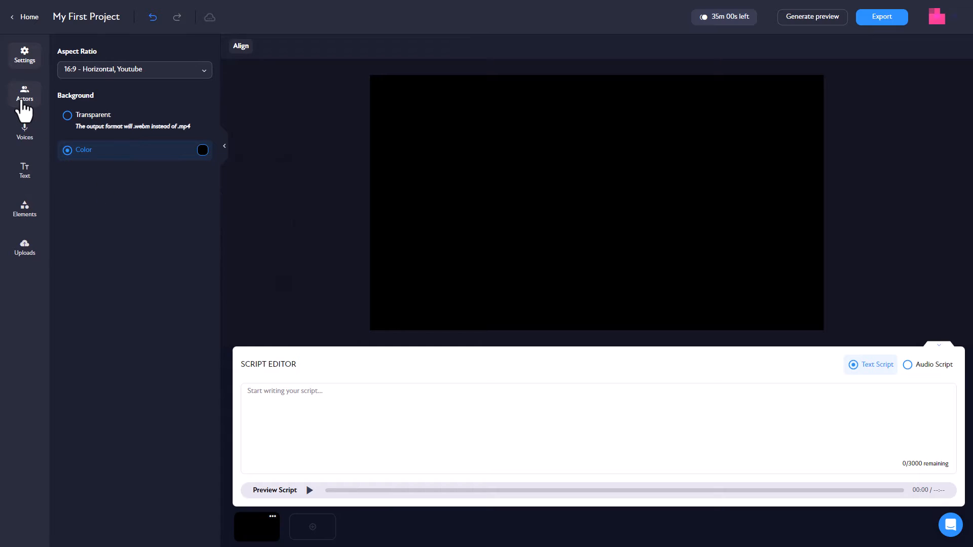
# From the Actors list, filter to Custom Actors and start creating a custom avatar
pyautogui.click(25, 93)
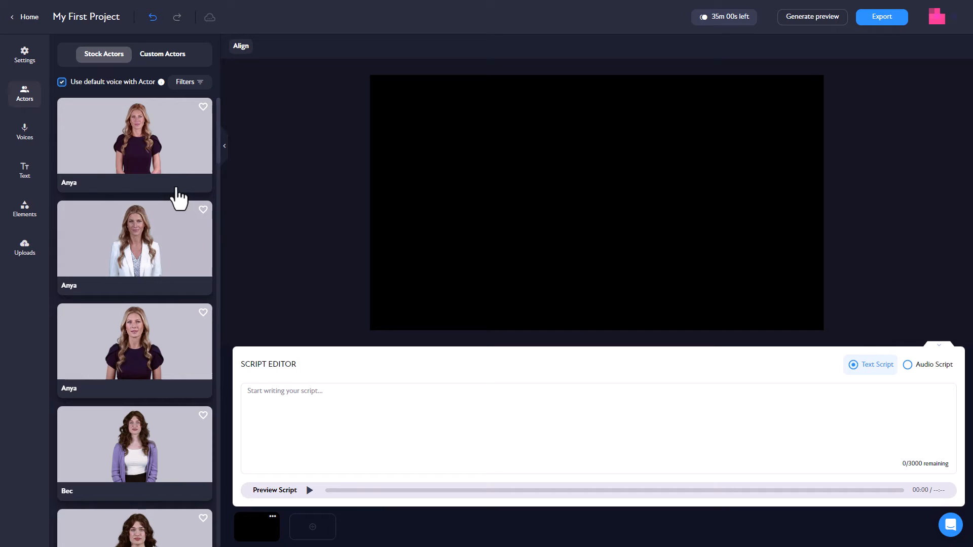
pyautogui.moveTo(143, 134)
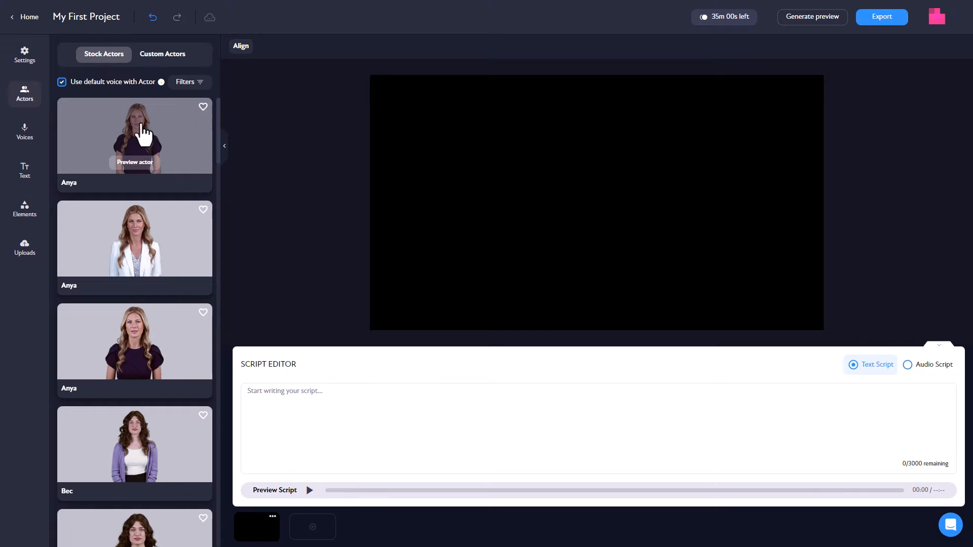
pyautogui.click(186, 81)
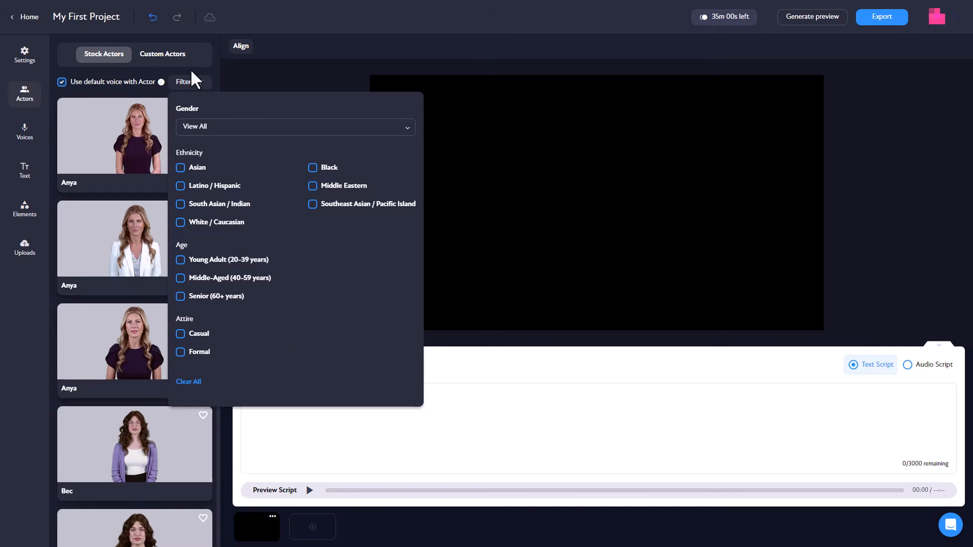
pyautogui.click(162, 54)
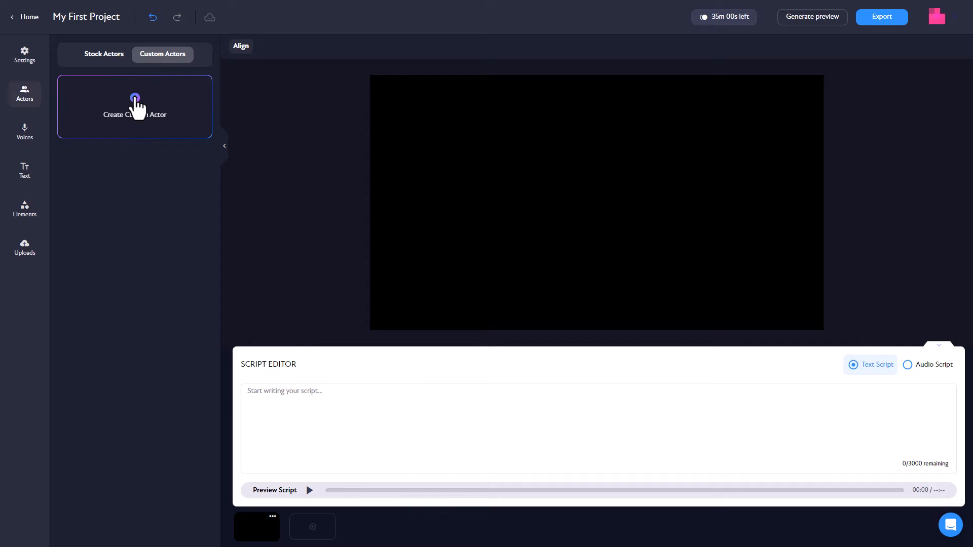
pyautogui.click(135, 105)
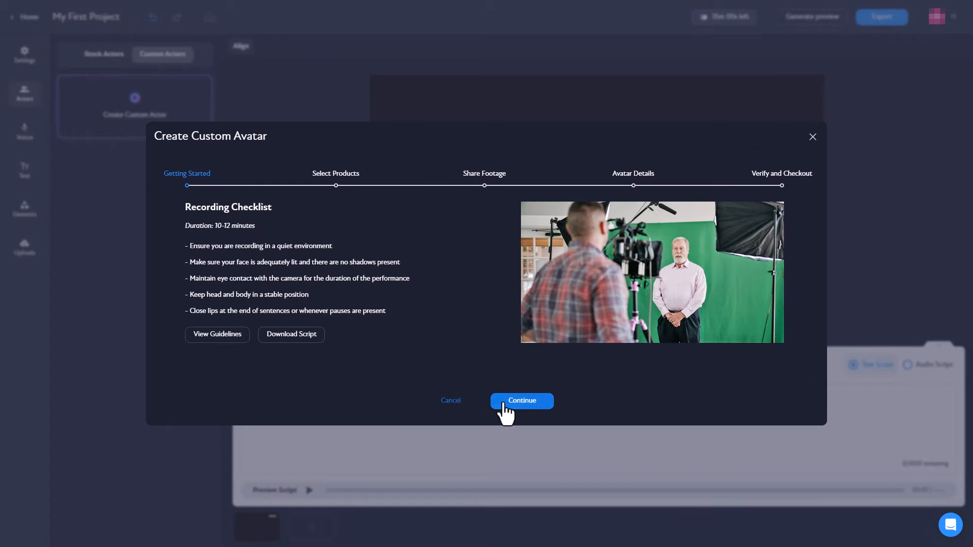
# Continue to product selection and add Voice Cloning, raising the total to $299
pyautogui.click(521, 401)
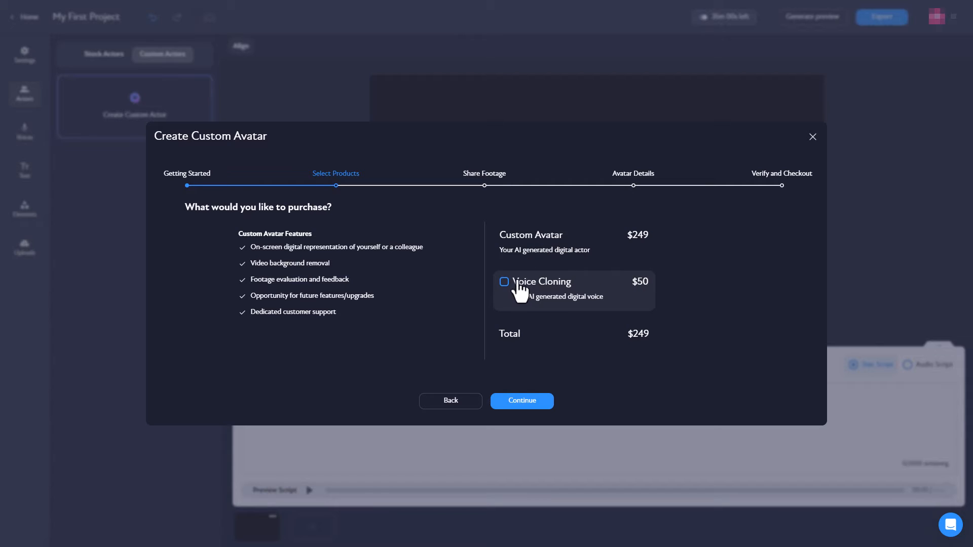
pyautogui.click(504, 281)
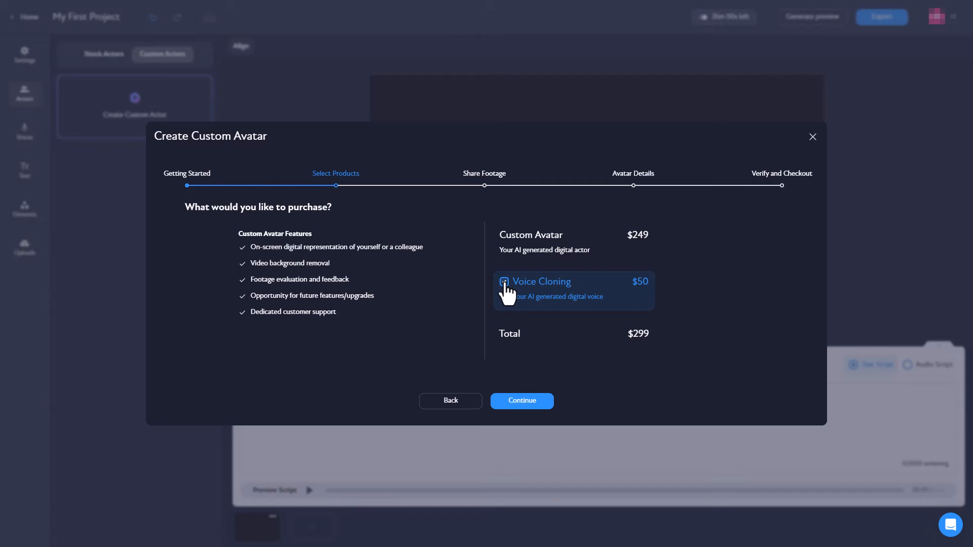
pyautogui.click(503, 282)
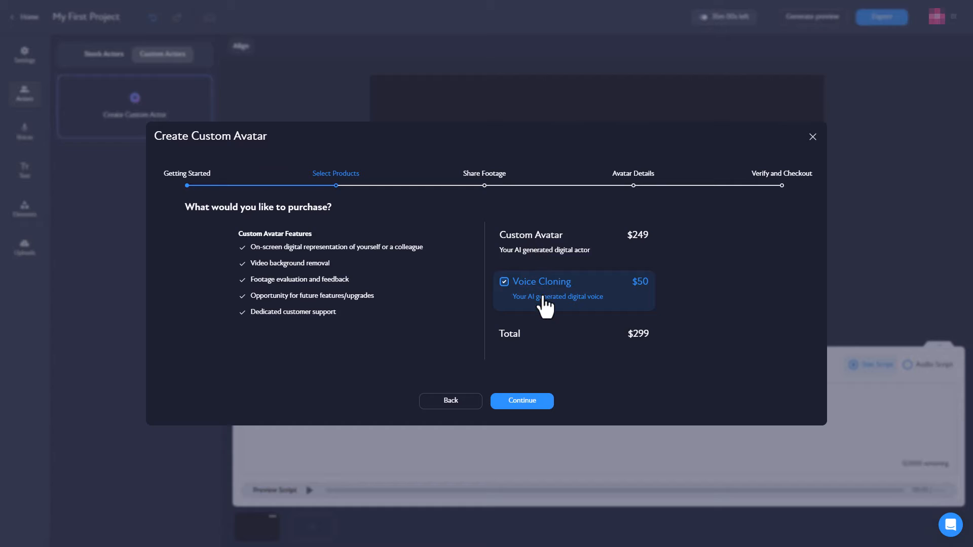
pyautogui.moveTo(556, 299)
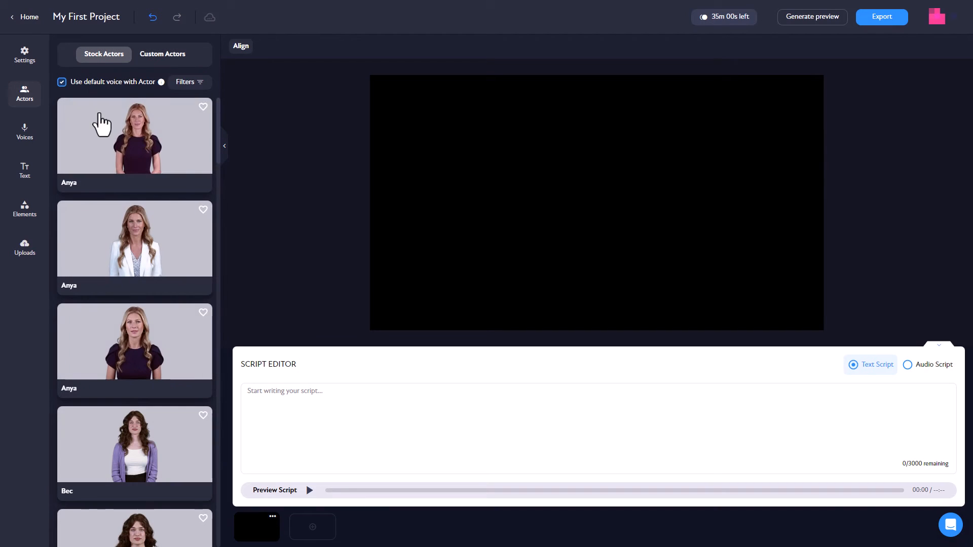
# Add stock actor Anya in the purple top to the scene with voice Nicole L
pyautogui.click(133, 136)
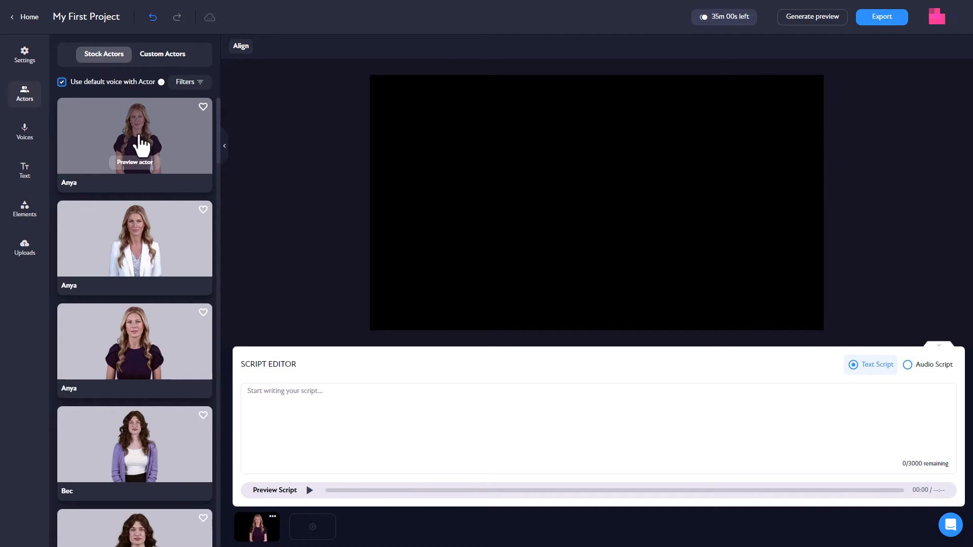
pyautogui.click(134, 135)
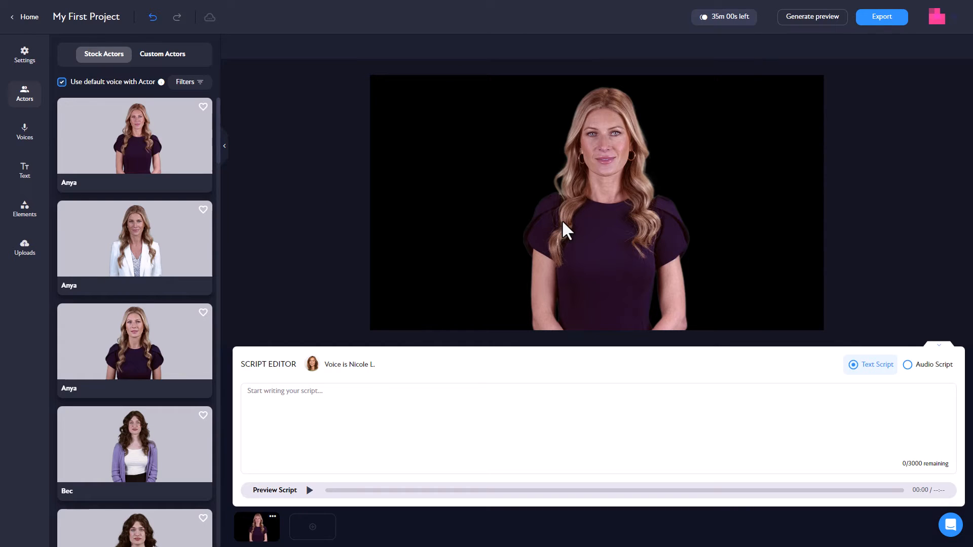
pyautogui.moveTo(539, 276)
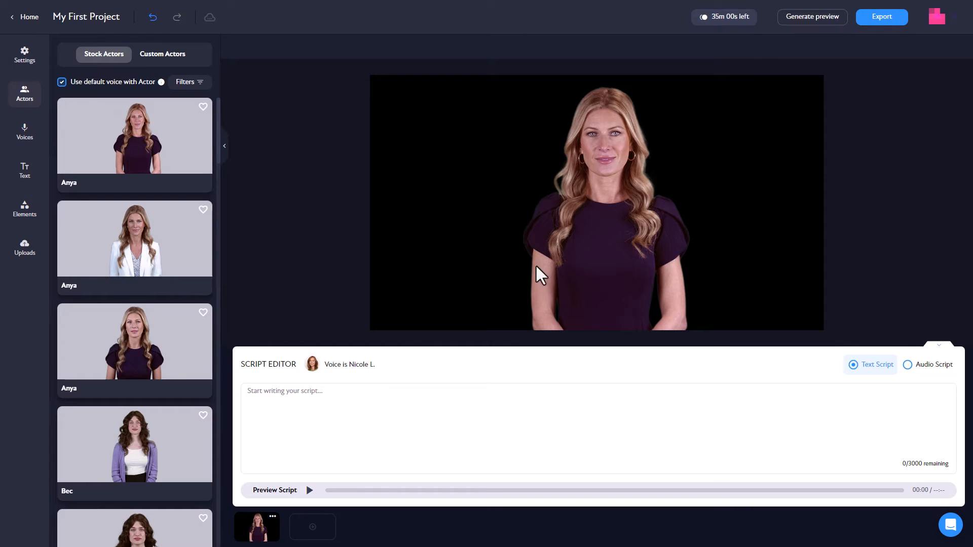
pyautogui.moveTo(543, 211)
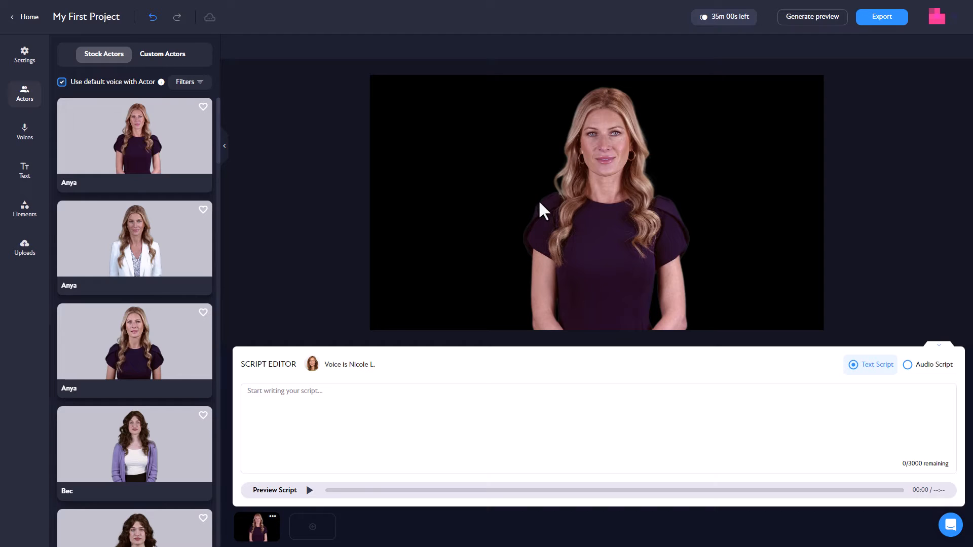
pyautogui.moveTo(406, 255)
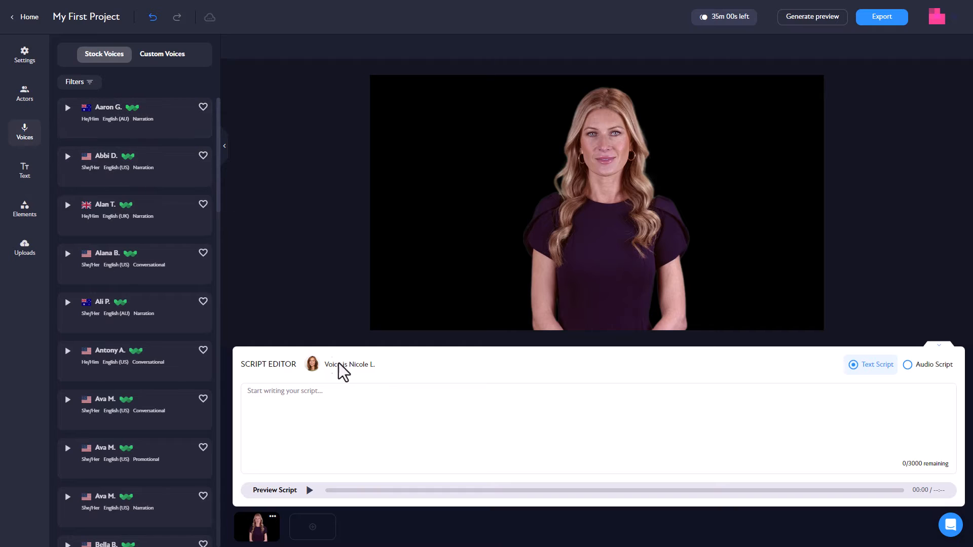
pyautogui.moveTo(342, 348)
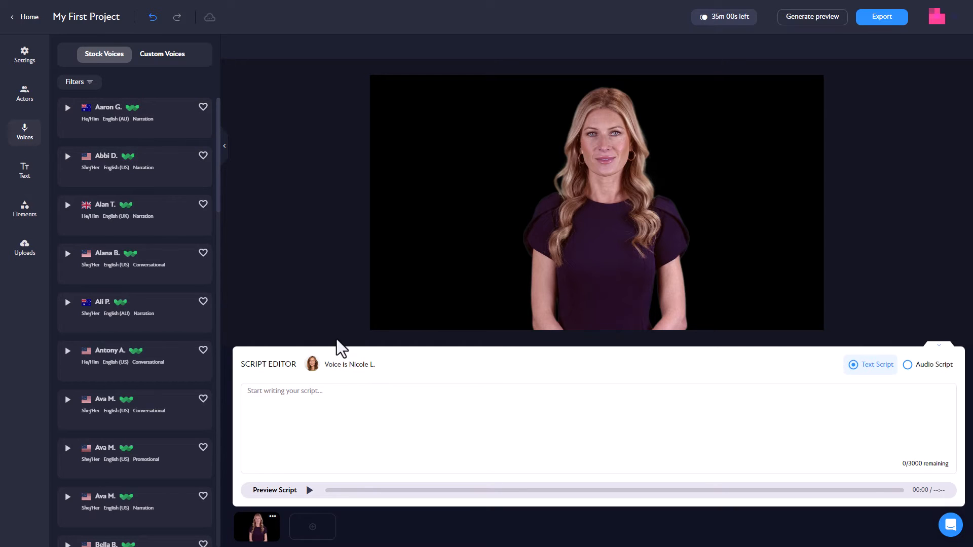
pyautogui.moveTo(74, 81)
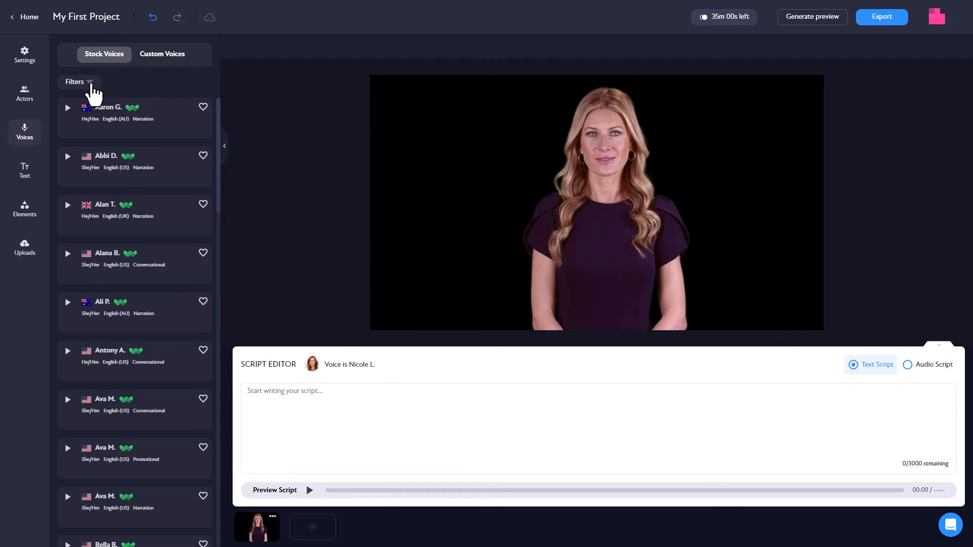
# View the stock voice filters for language, gender and style, then close them
pyautogui.click(74, 81)
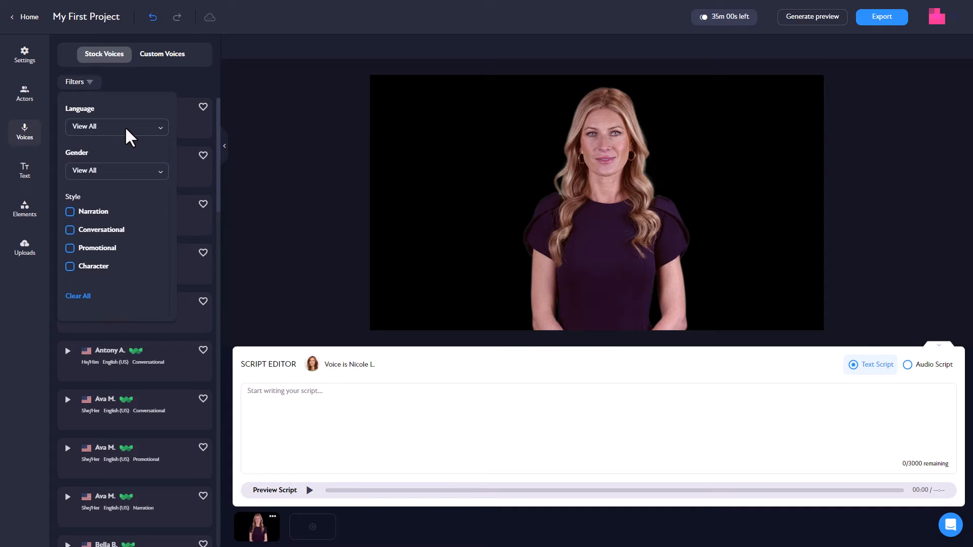
pyautogui.click(116, 170)
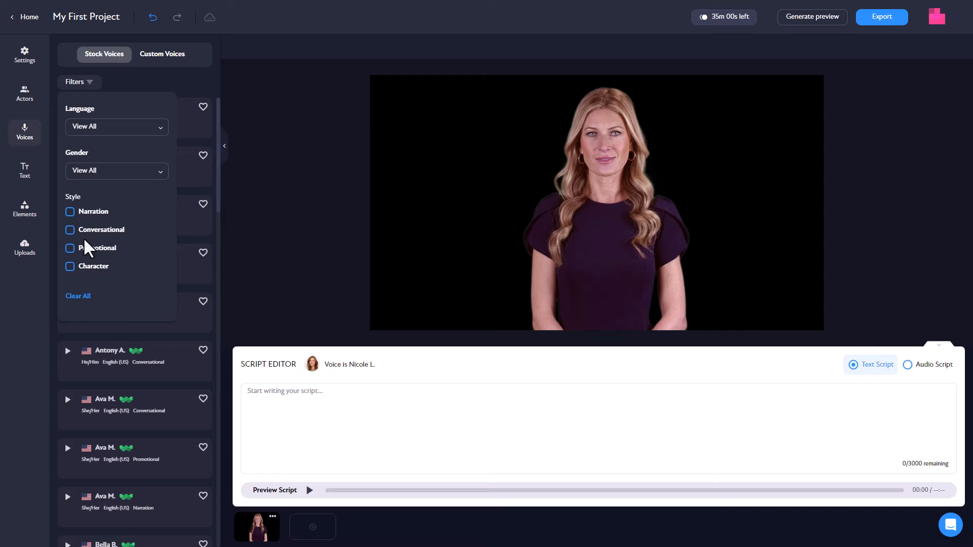
pyautogui.moveTo(180, 96)
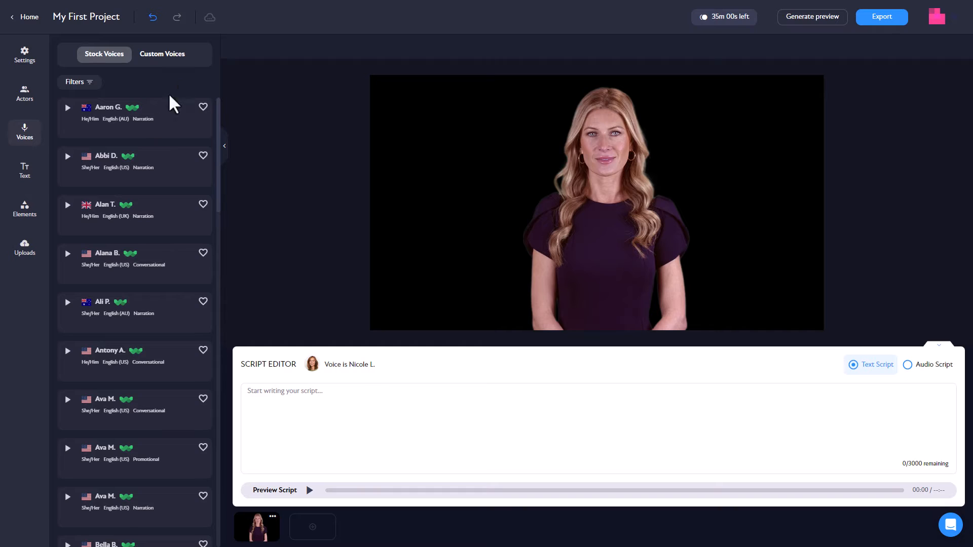
# Add a 'Test' title text, move it over Anya's head and send it behind her
pyautogui.click(25, 171)
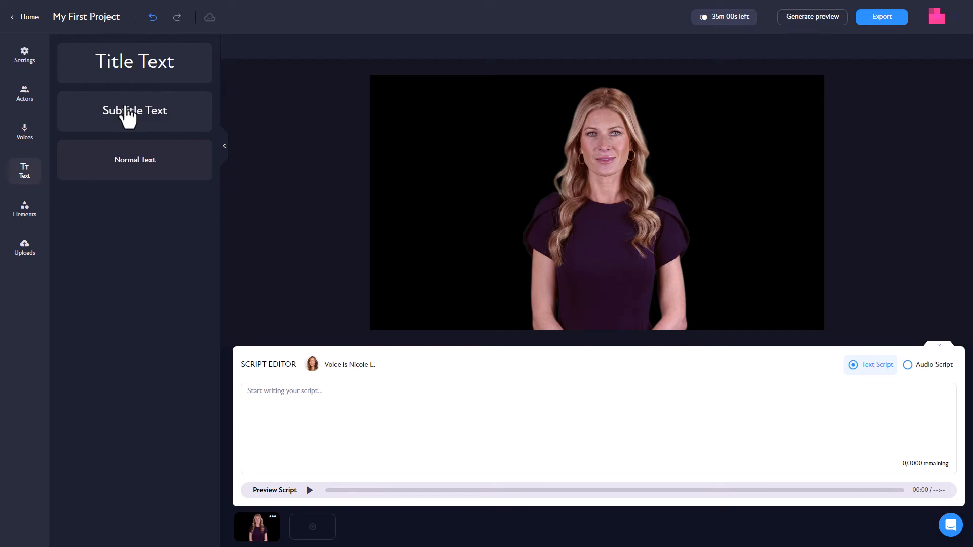
pyautogui.click(135, 110)
pyautogui.write('Test')
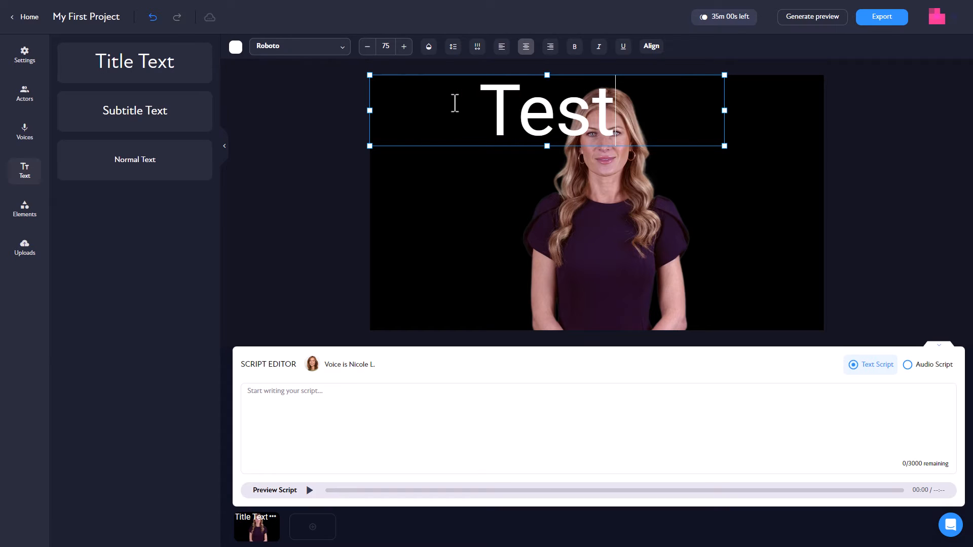
pyautogui.moveTo(523, 110); pyautogui.dragTo(597, 124)
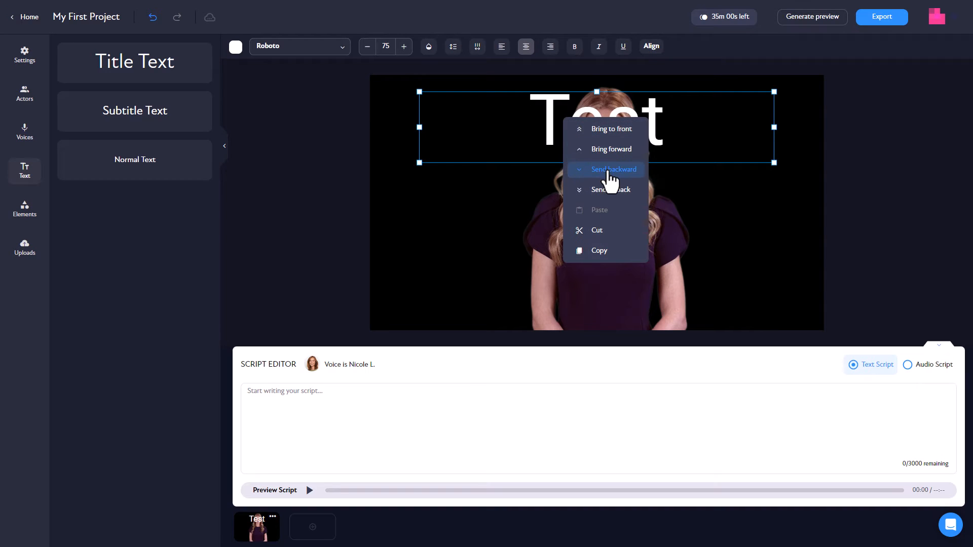
pyautogui.click(310, 184)
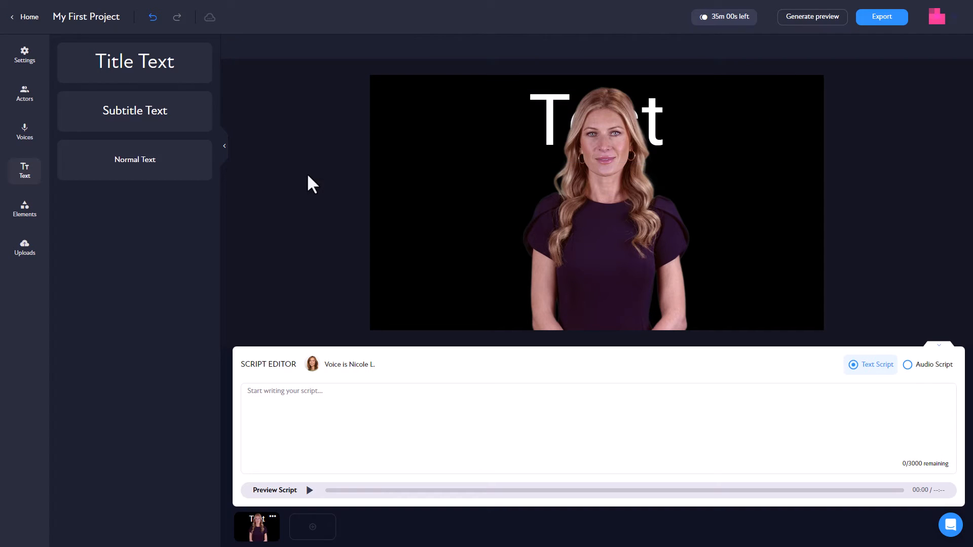
pyautogui.moveTo(317, 126)
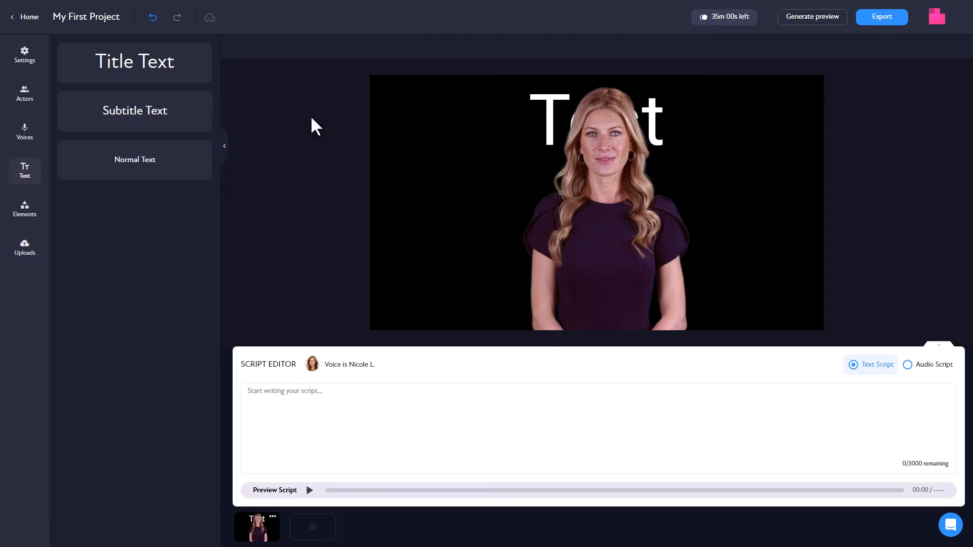
pyautogui.moveTo(174, 205)
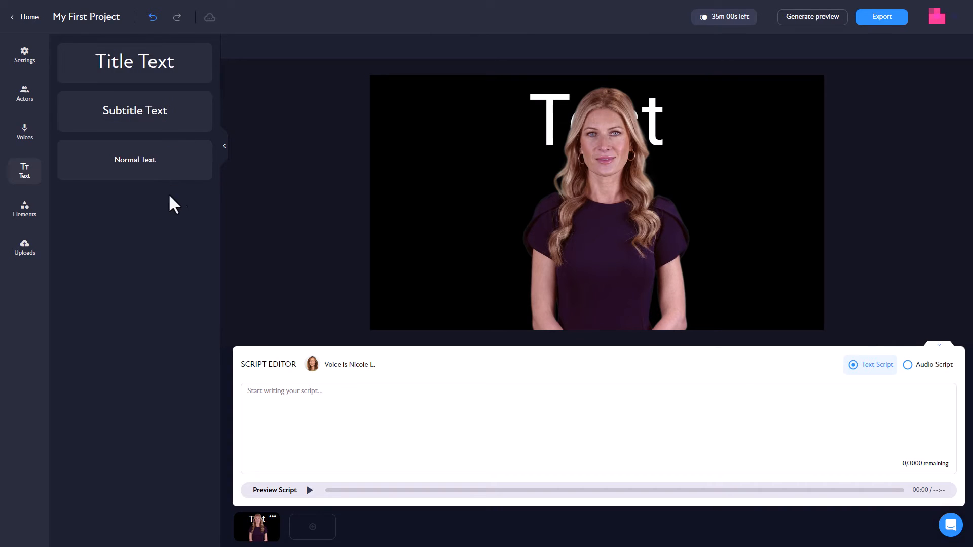
pyautogui.click(24, 209)
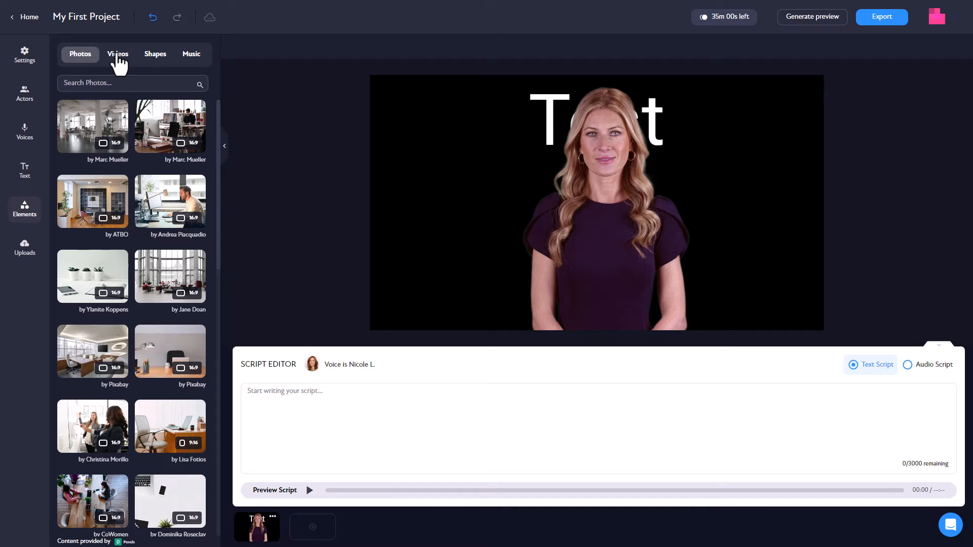
# Add a blurred office stock video and send it to the back as the scene backdrop
pyautogui.click(117, 54)
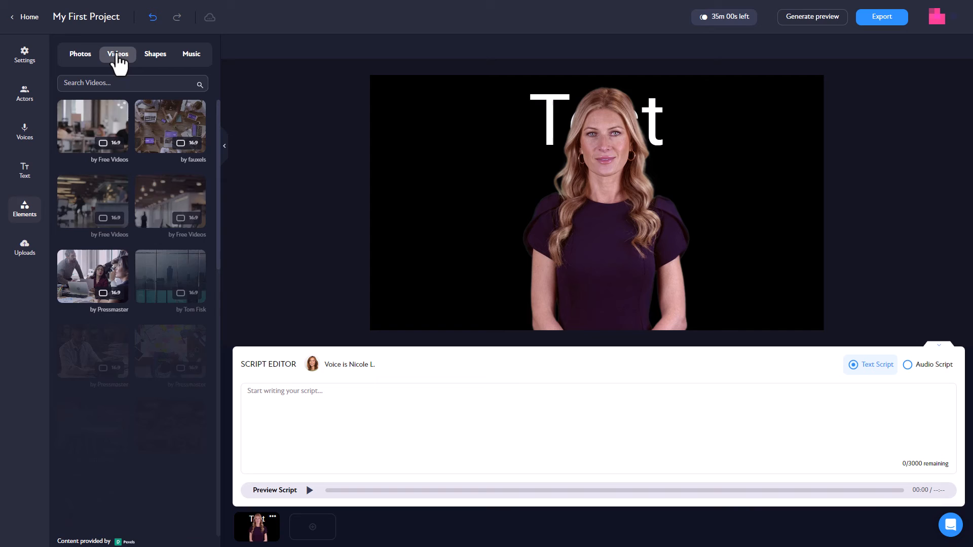
pyautogui.scroll(-3)
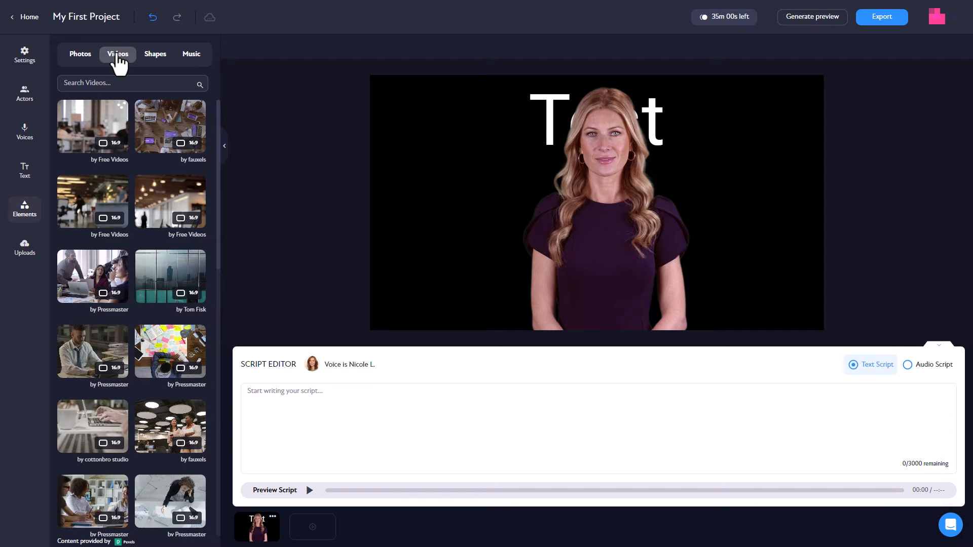
pyautogui.click(92, 200)
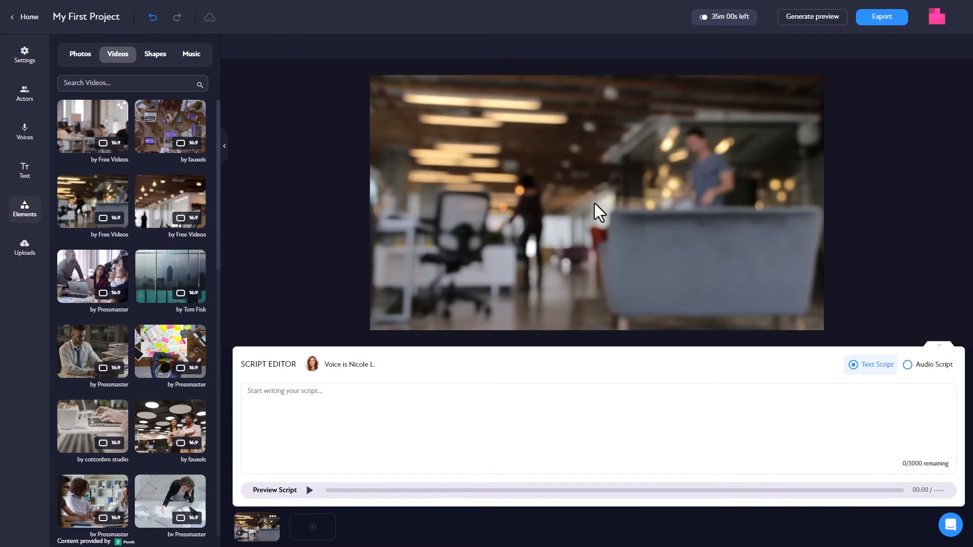
pyautogui.click(596, 202)
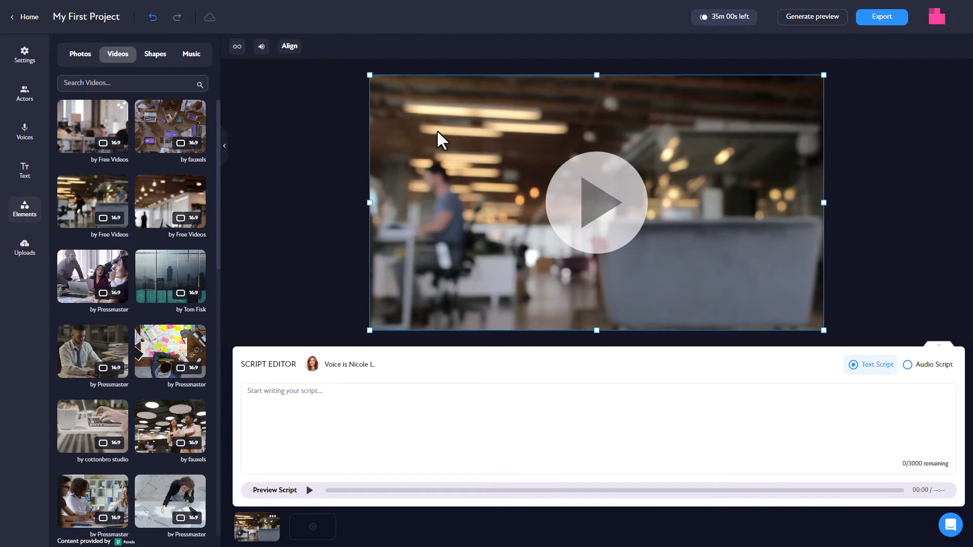
pyautogui.rightClick(441, 137)
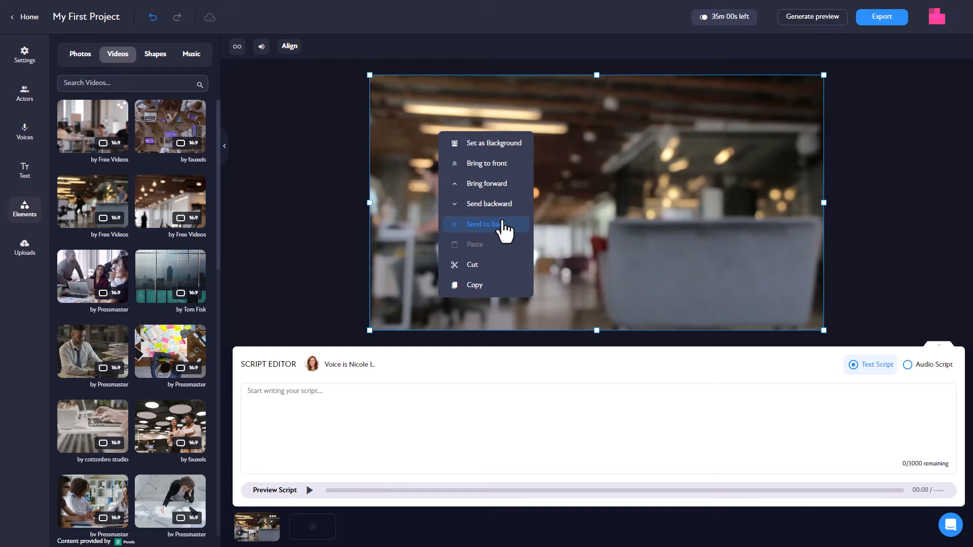
pyautogui.click(486, 225)
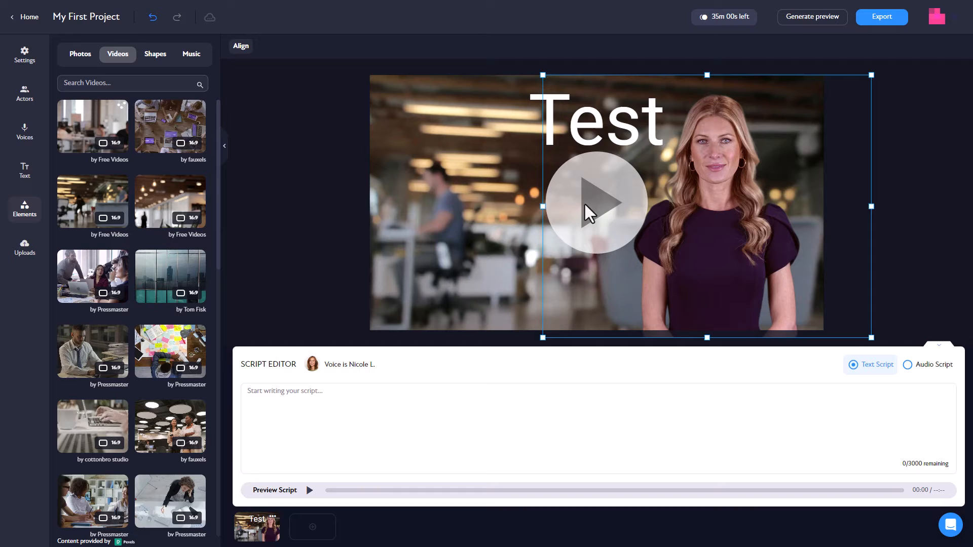
# Retitle the text 'The Office' and drag Anya fully inside the frame's right side
pyautogui.click(596, 117)
pyautogui.write('he Off')
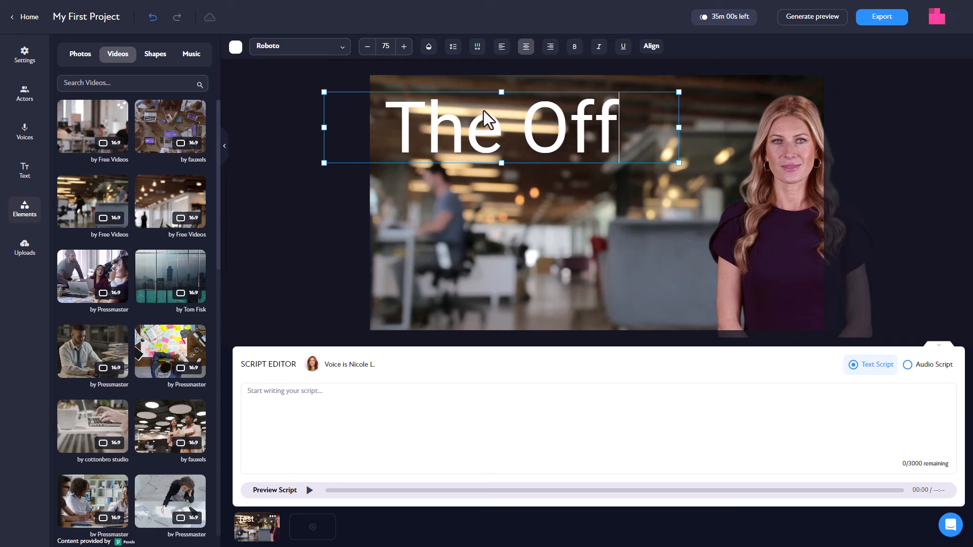
pyautogui.write('ice')
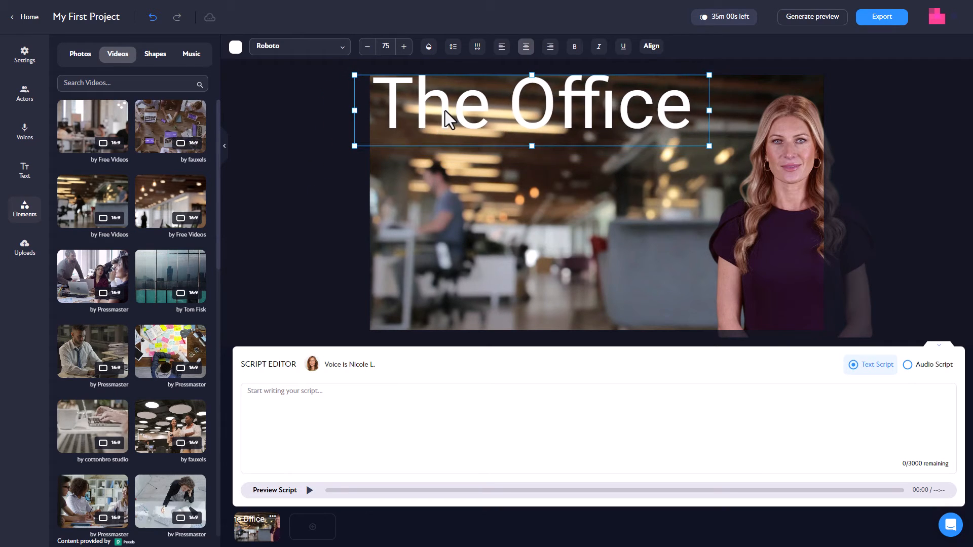
pyautogui.click(751, 234)
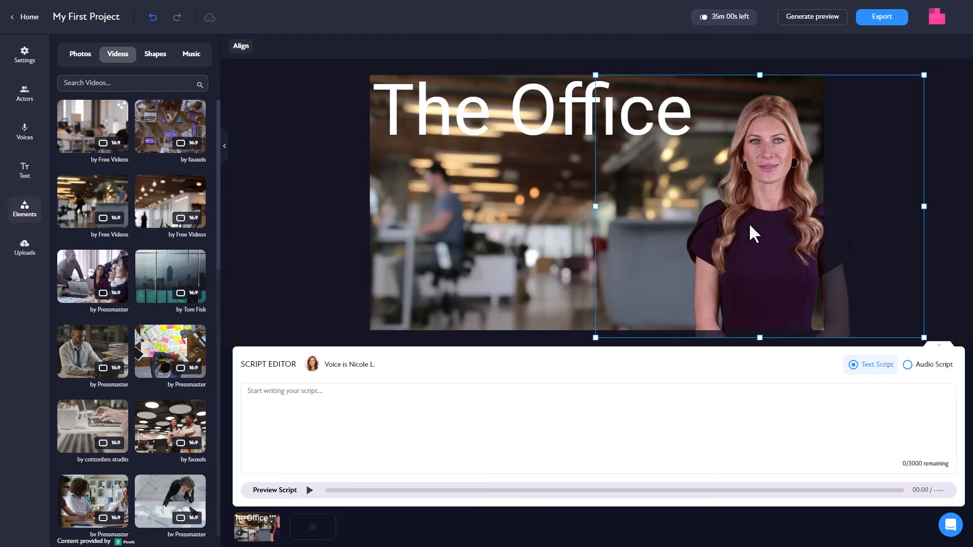
pyautogui.moveTo(758, 207); pyautogui.dragTo(717, 220)
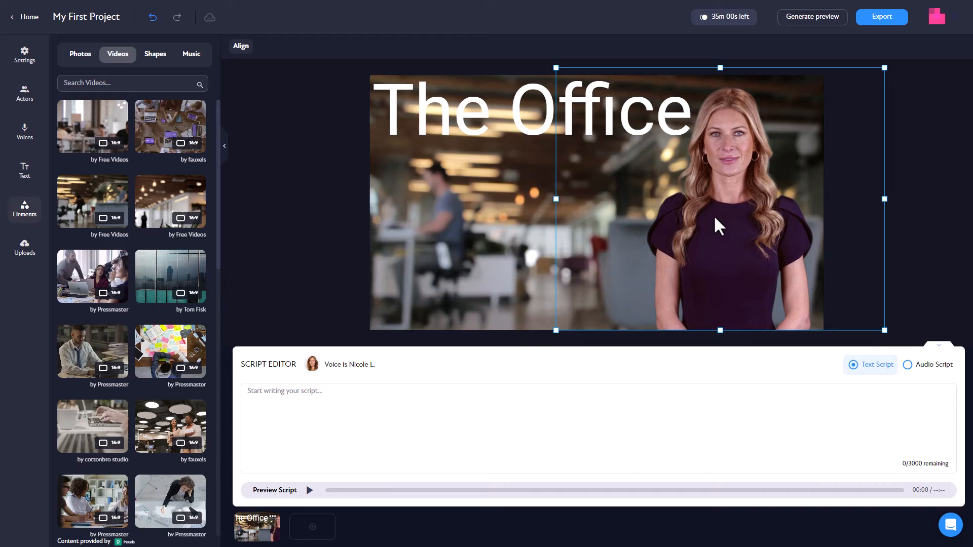
pyautogui.click(154, 54)
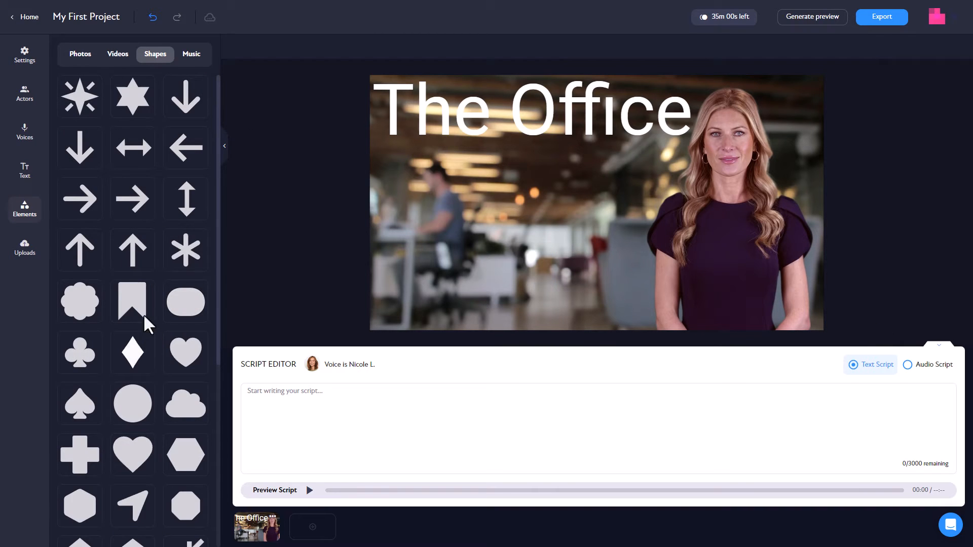
# Add a square shape, stretch it into a top banner and bring up its layering options
pyautogui.scroll(-3)
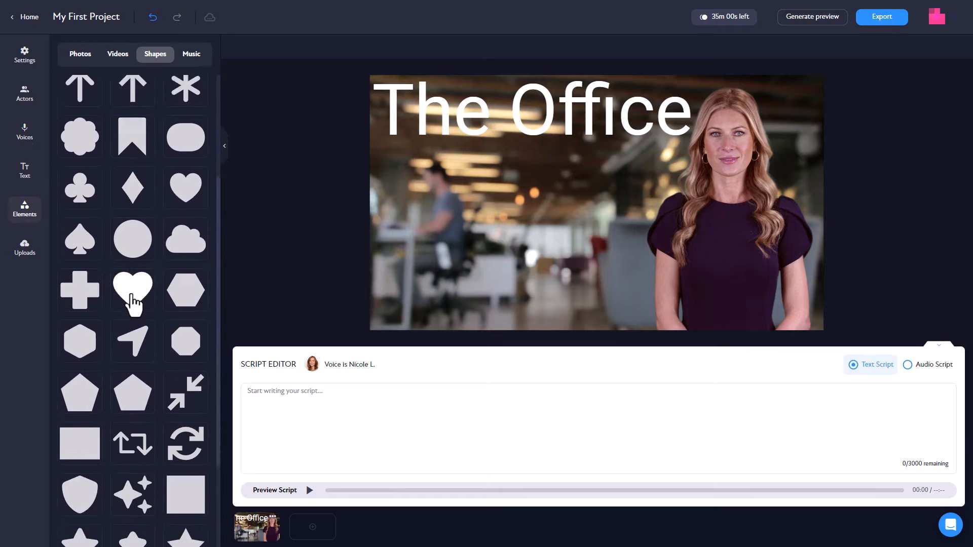
pyautogui.click(132, 291)
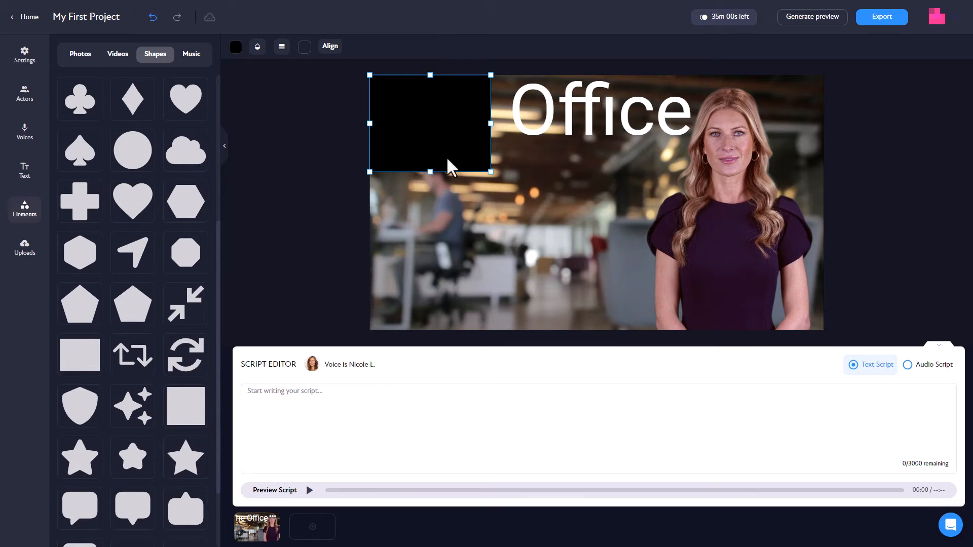
pyautogui.moveTo(429, 172); pyautogui.dragTo(430, 152)
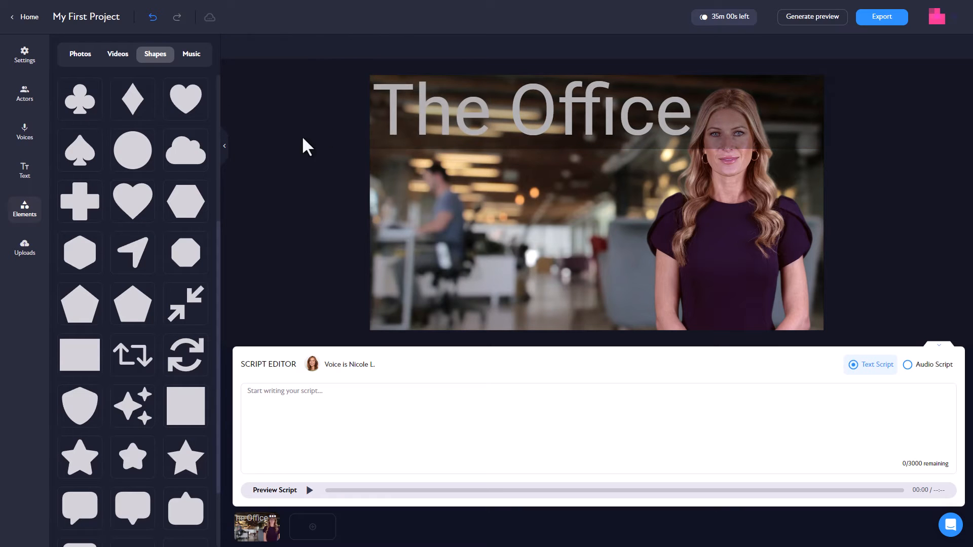
pyautogui.rightClick(530, 112)
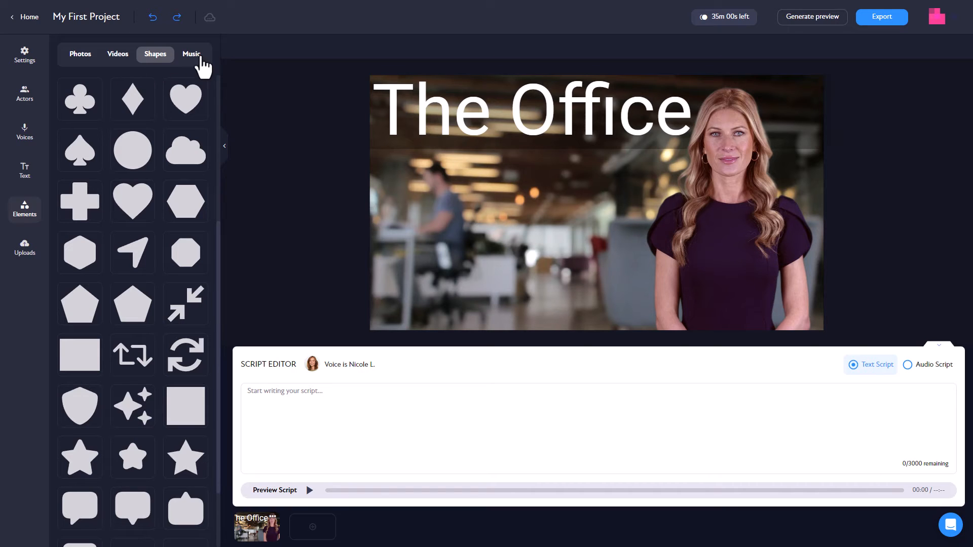
# Browse the Music and Uploads libraries, then return to the stock Actors list
pyautogui.click(191, 53)
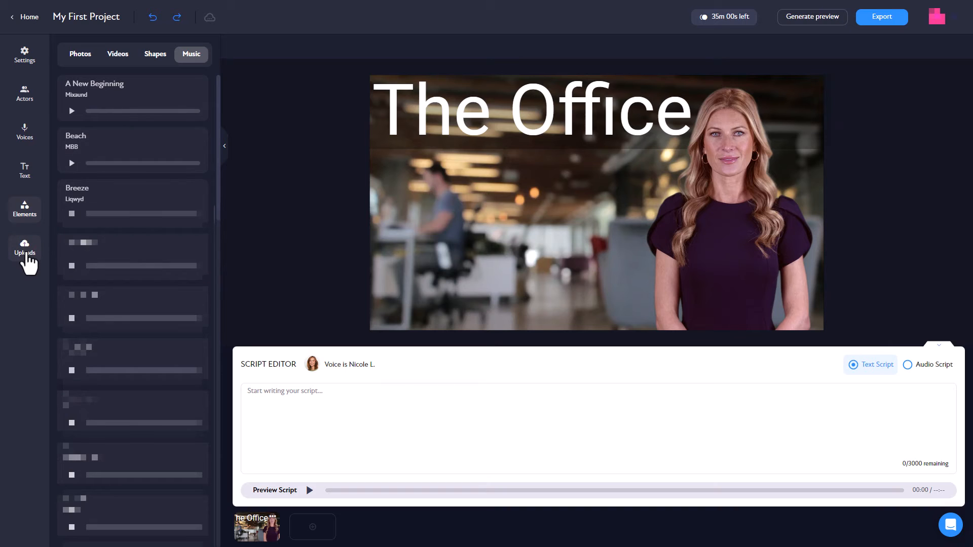
pyautogui.click(24, 248)
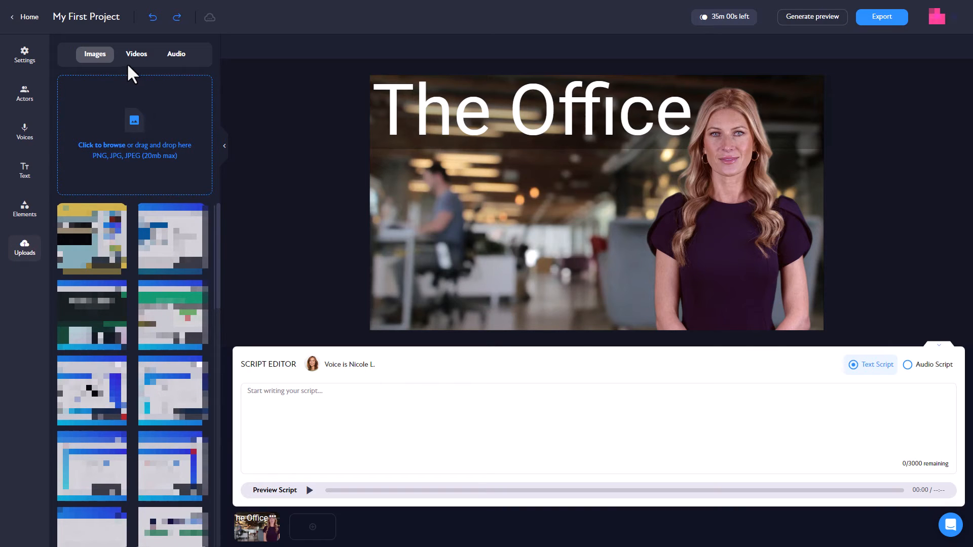
pyautogui.moveTo(50, 124)
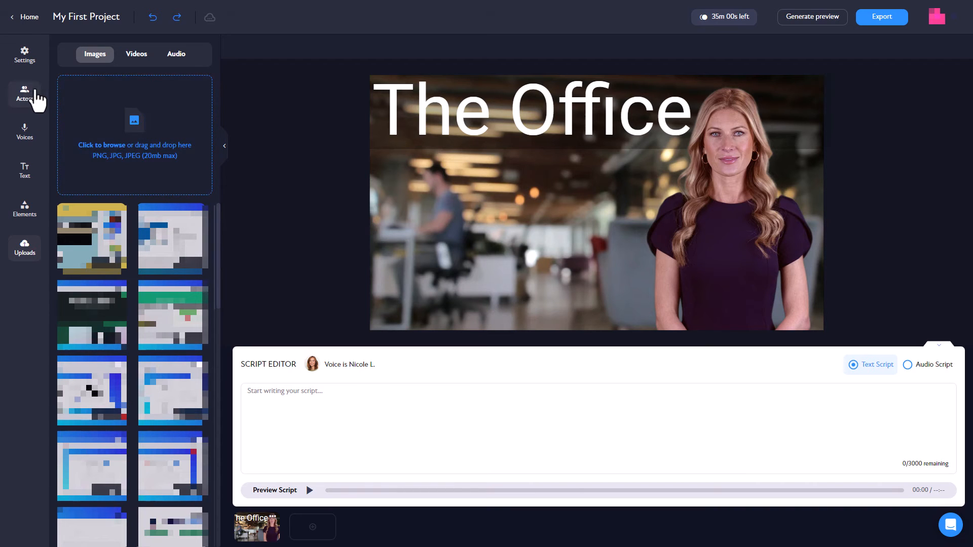
pyautogui.click(25, 93)
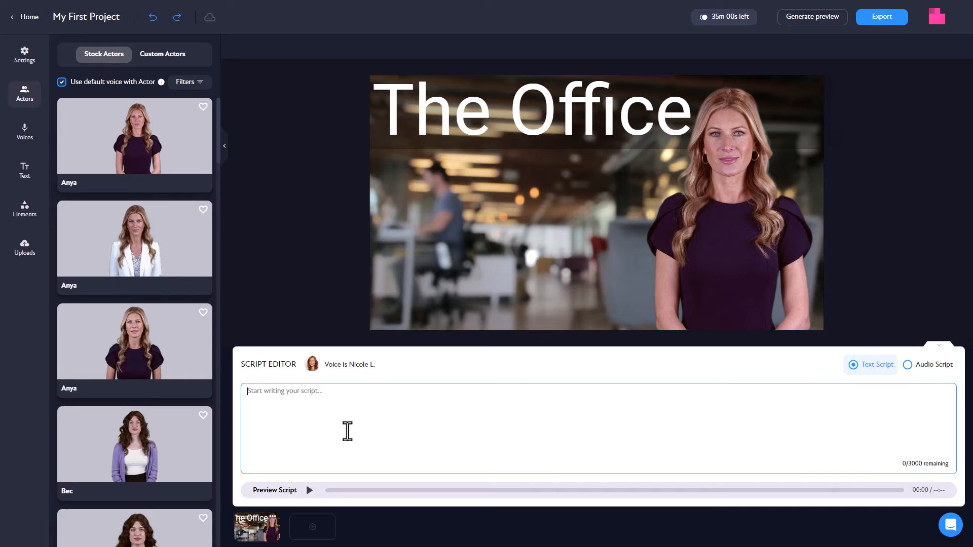
# Write 'Hello and welcome to this video ... in an office environment while being safe.' and preview the voiced script
pyautogui.write('Hello and welcome to this video about the office. Today we will discuss how to behave and how to')
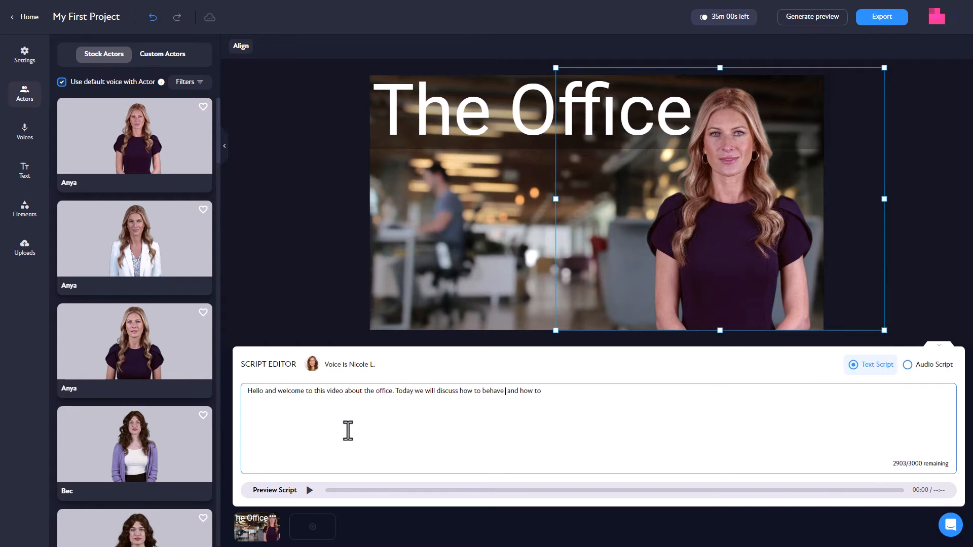
pyautogui.write('in an office environment while being safe.')
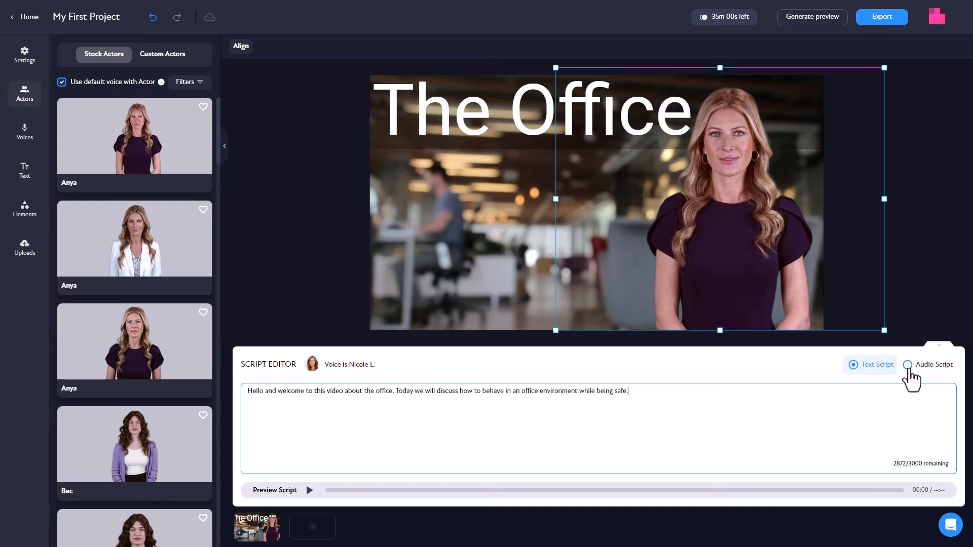
pyautogui.click(907, 364)
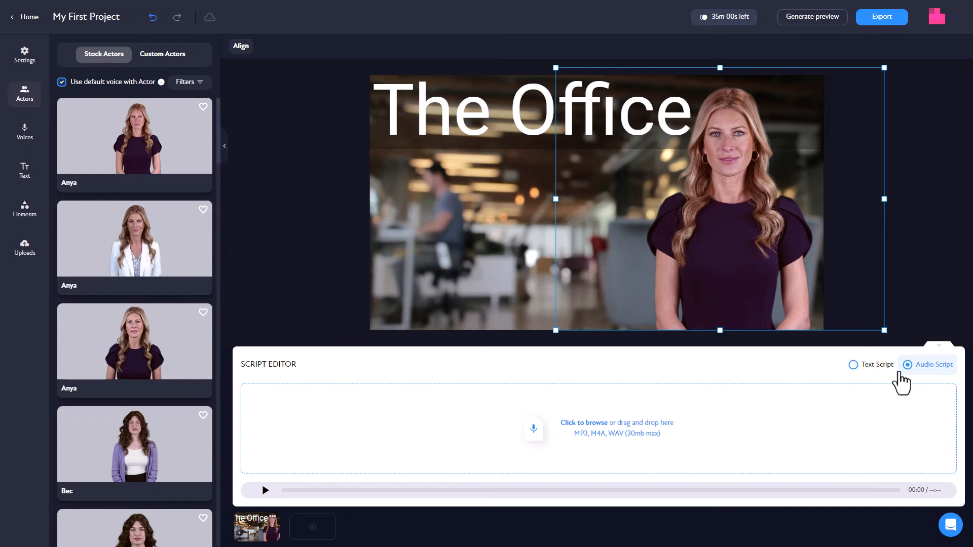
pyautogui.moveTo(860, 377)
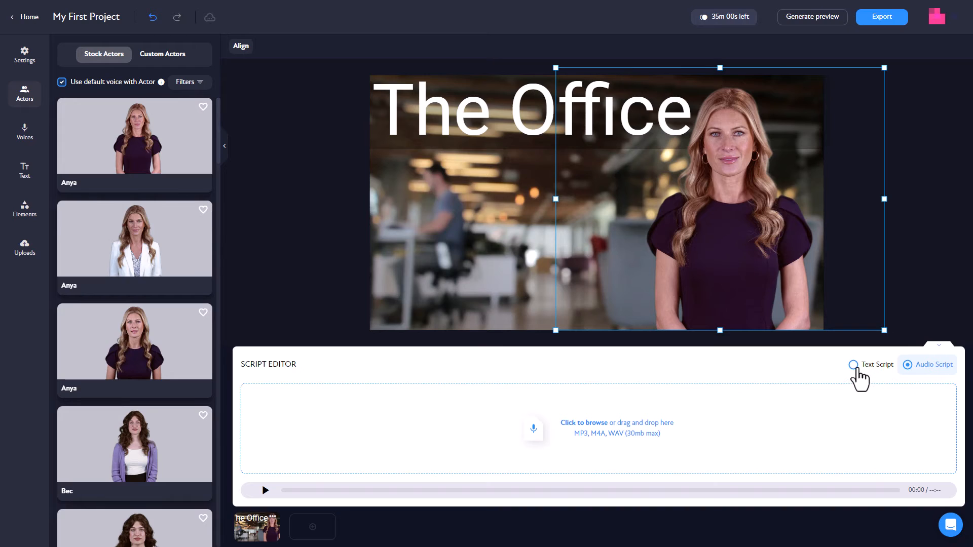
pyautogui.click(853, 364)
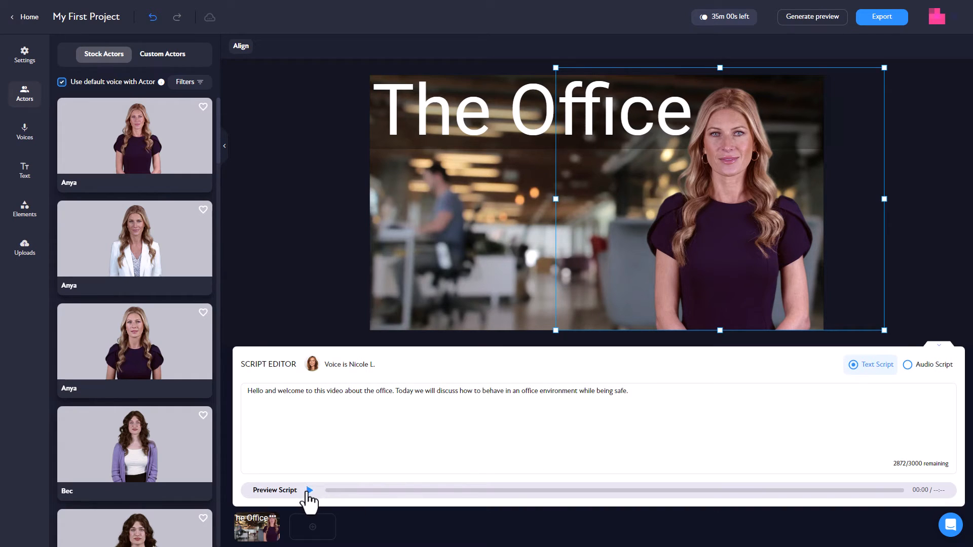
pyautogui.click(309, 491)
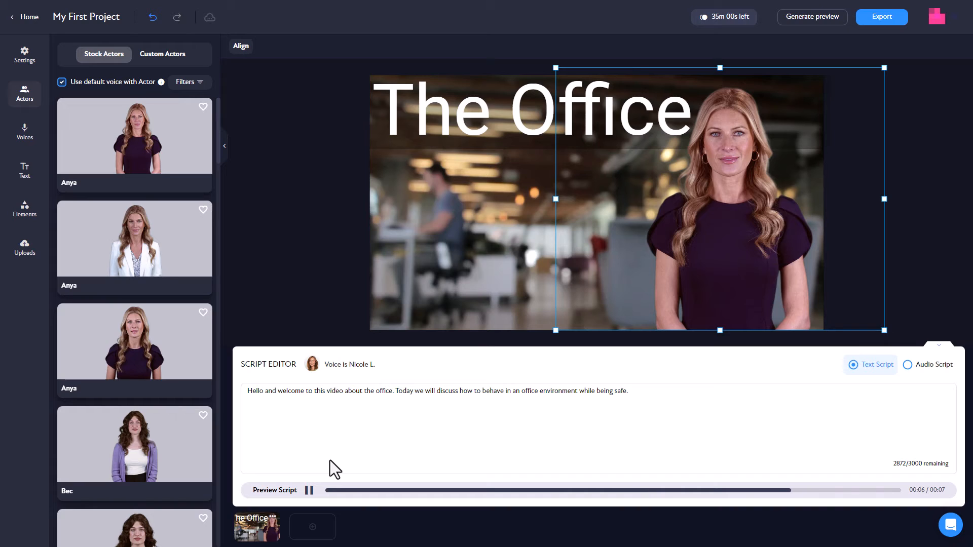
pyautogui.click(308, 489)
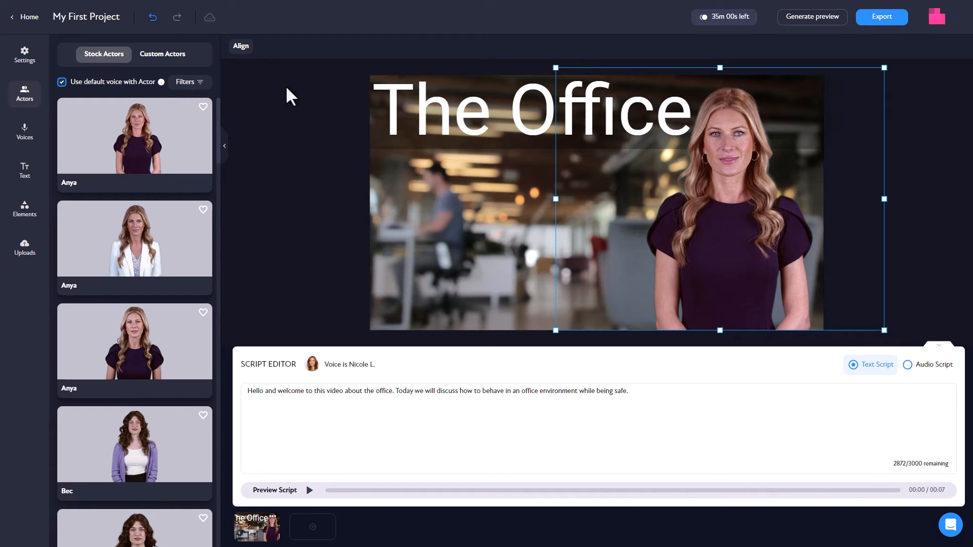
pyautogui.doubleClick(105, 18)
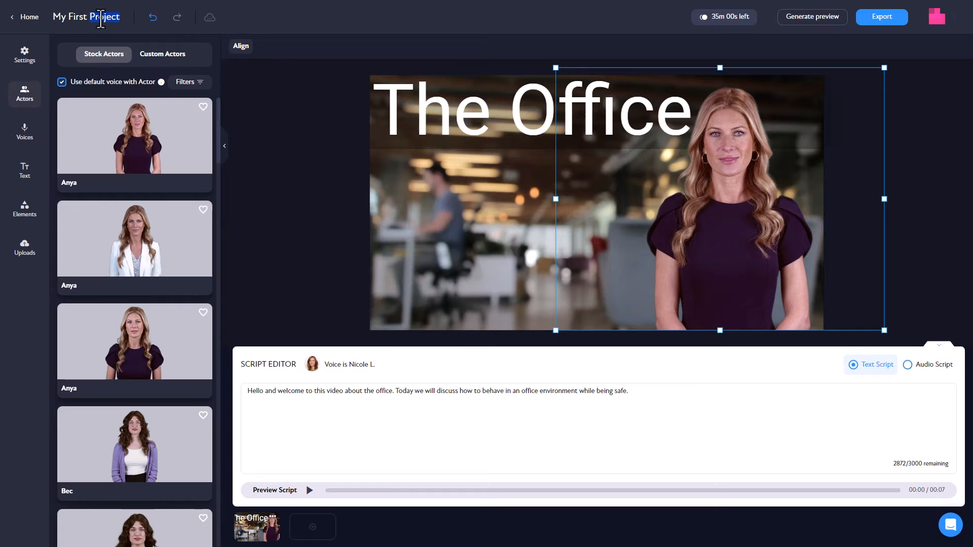
pyautogui.write('office')
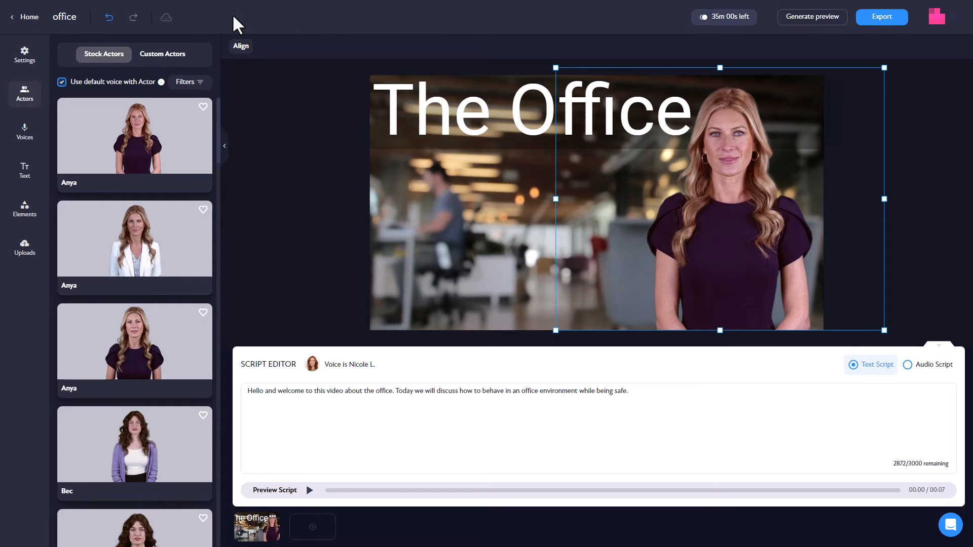
pyautogui.click(302, 149)
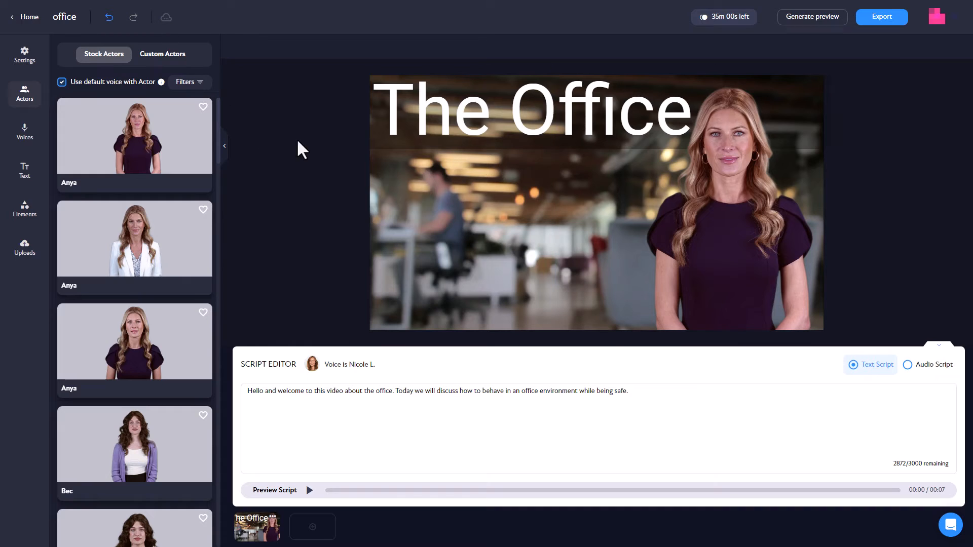
pyautogui.moveTo(726, 29)
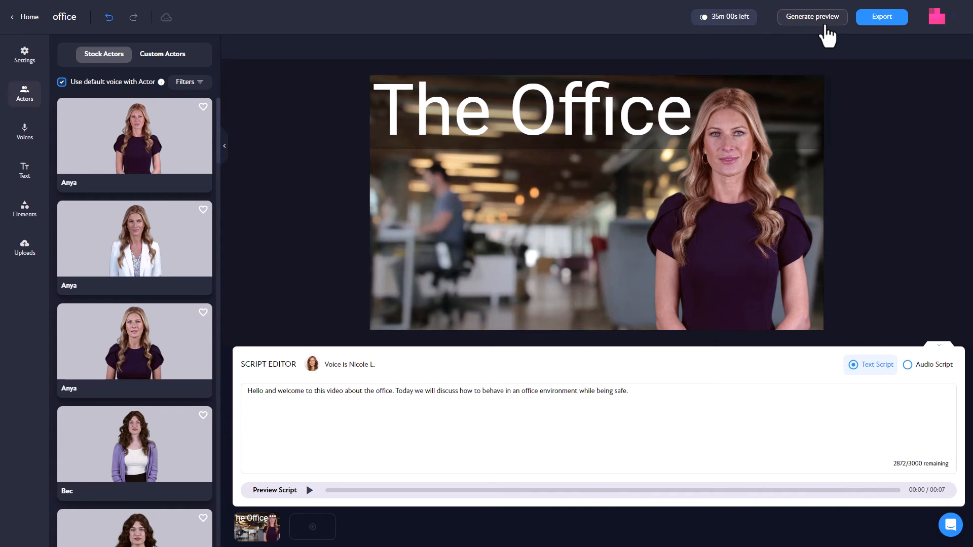
pyautogui.moveTo(881, 17)
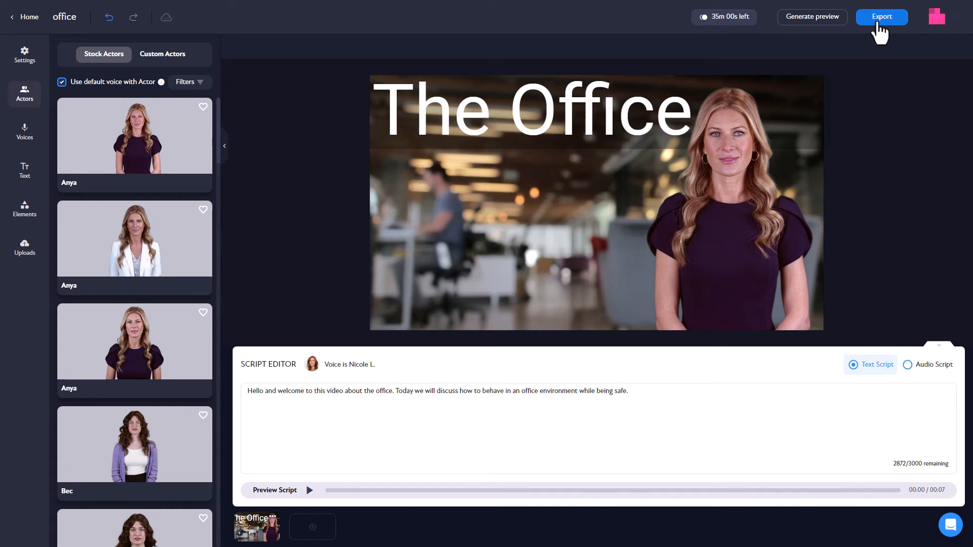
pyautogui.click(881, 16)
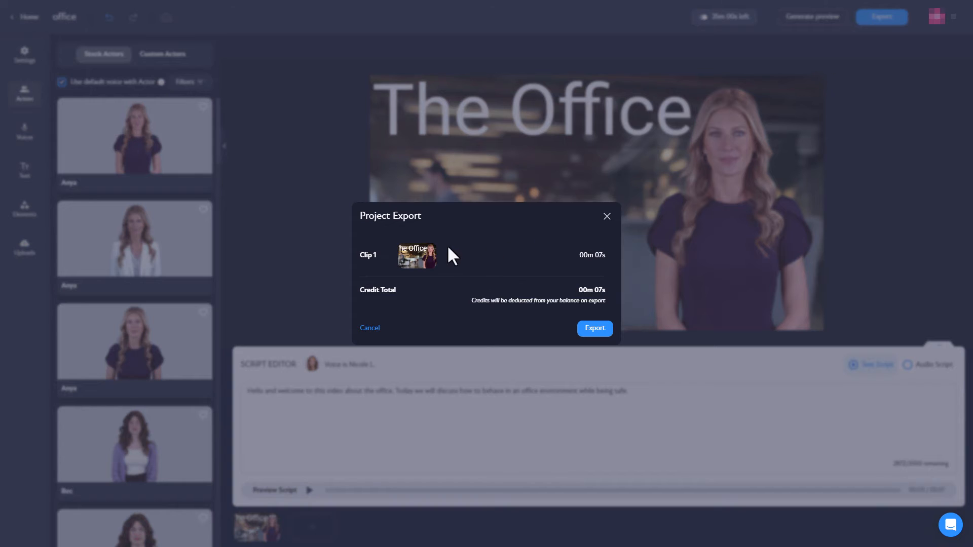
pyautogui.moveTo(582, 263)
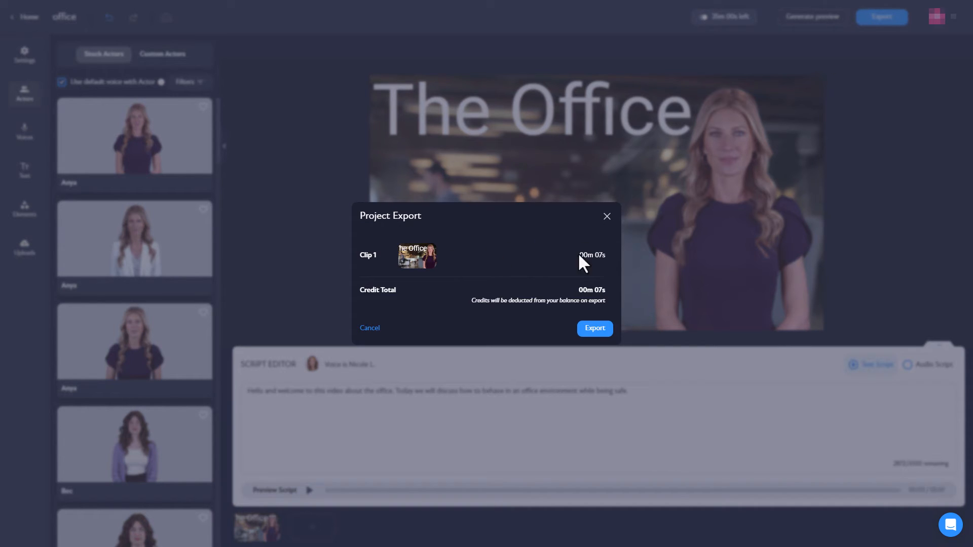
pyautogui.moveTo(593, 292)
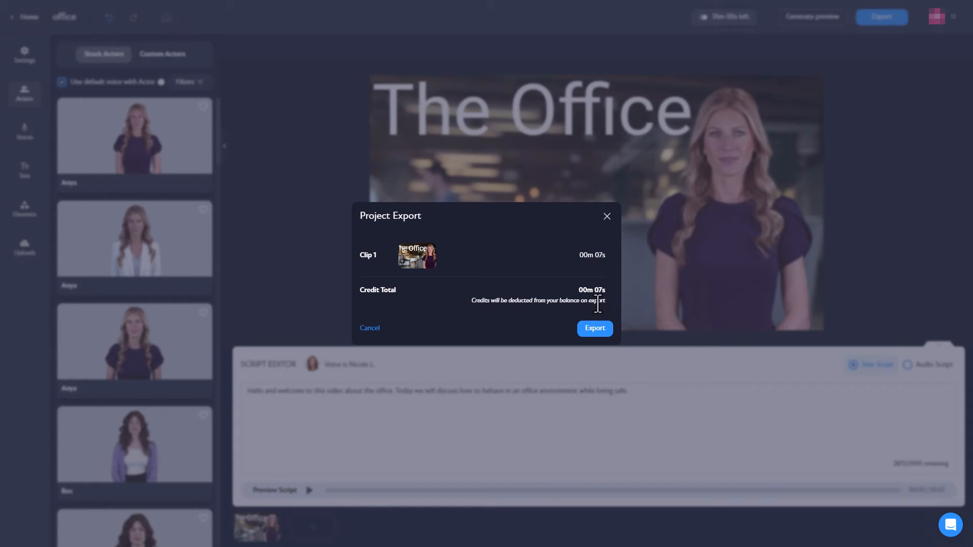
pyautogui.moveTo(382, 339)
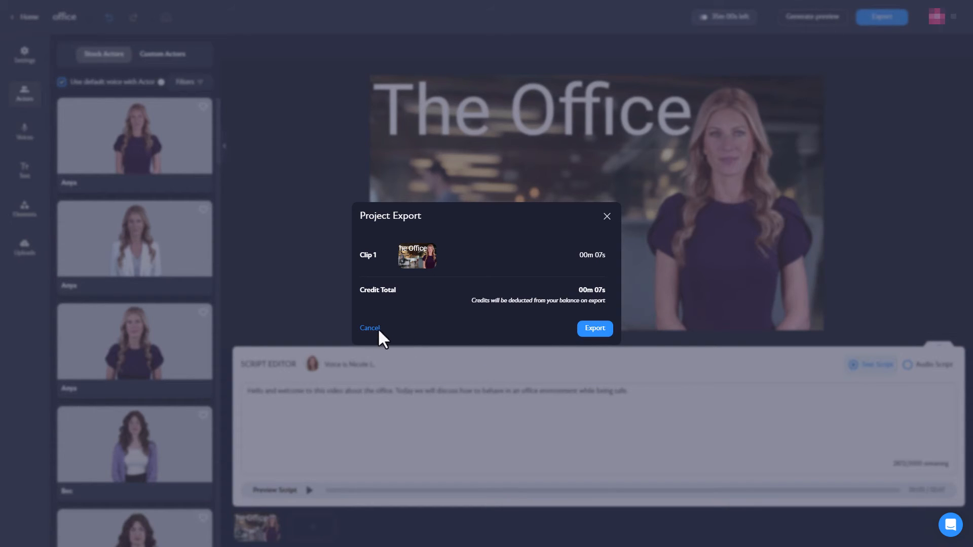
pyautogui.click(369, 327)
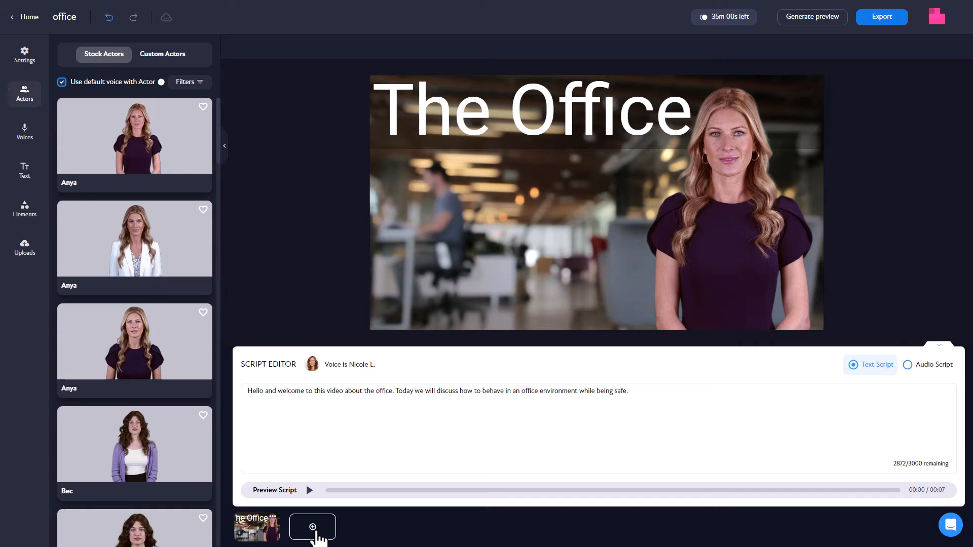
pyautogui.click(313, 527)
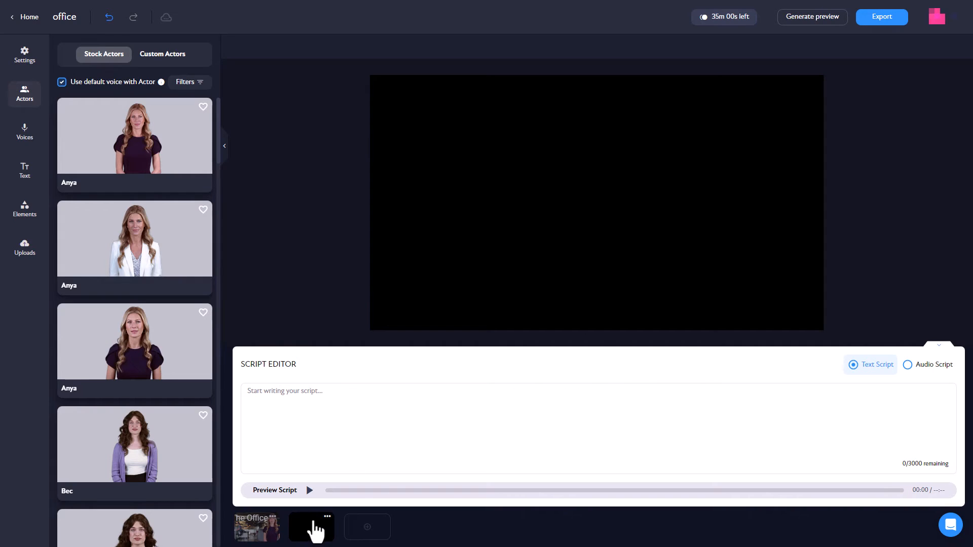
pyautogui.click(327, 516)
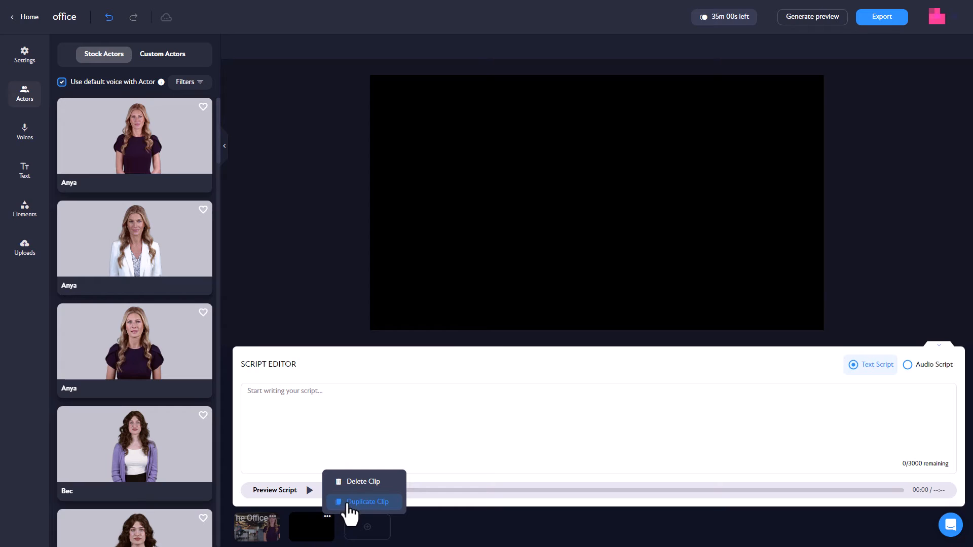
pyautogui.click(367, 502)
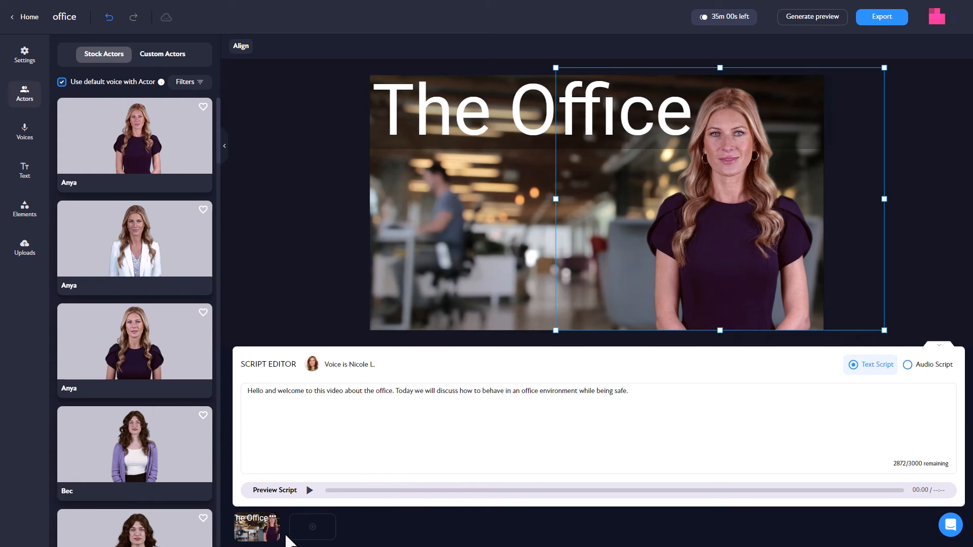
pyautogui.moveTo(341, 535)
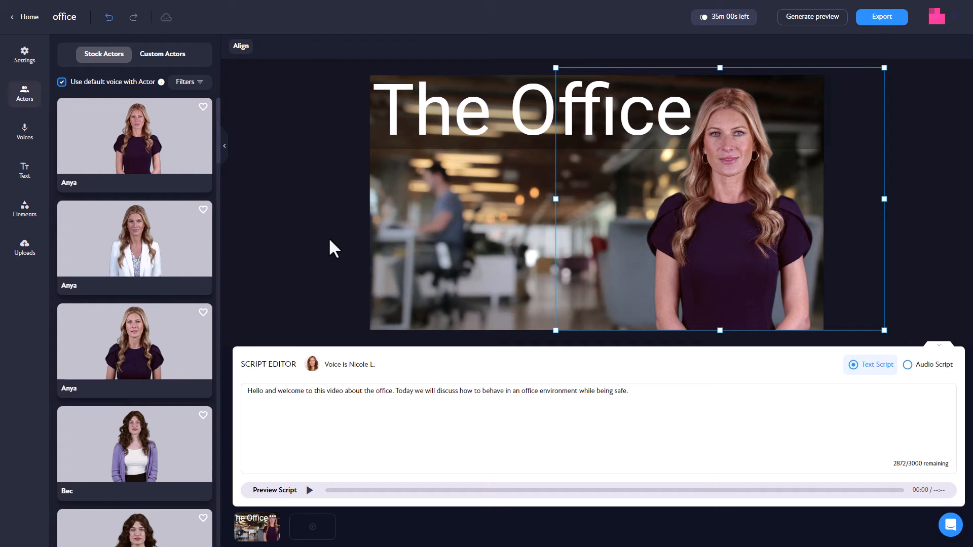
# Confirm export of the English office video from its export summary
pyautogui.click(812, 18)
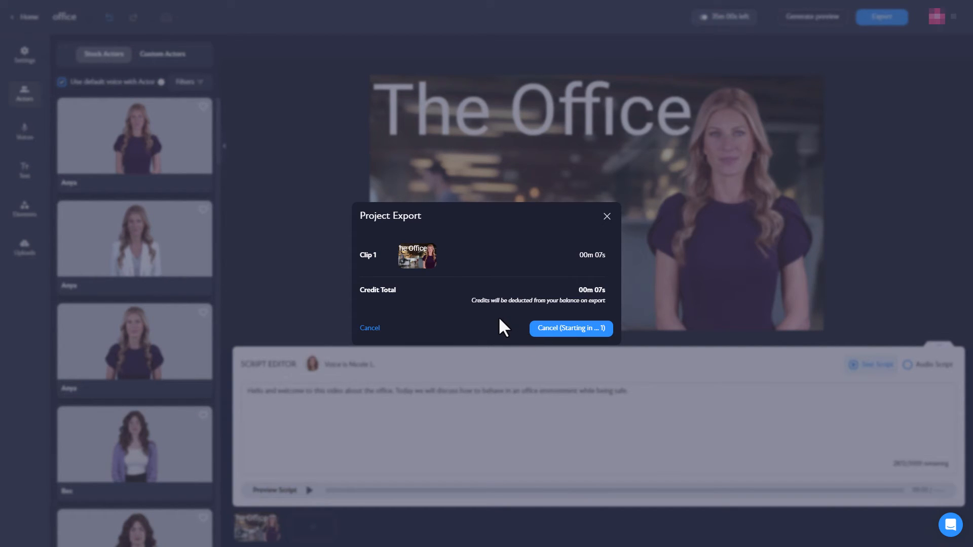
pyautogui.click(568, 328)
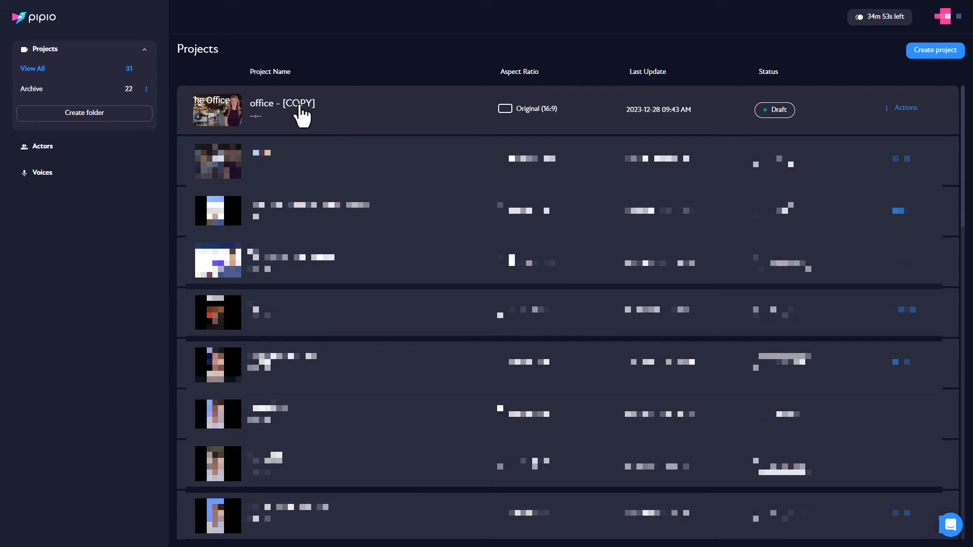
# Edit the 'office - [COPY]' project from the projects list Actions menu
pyautogui.click(886, 108)
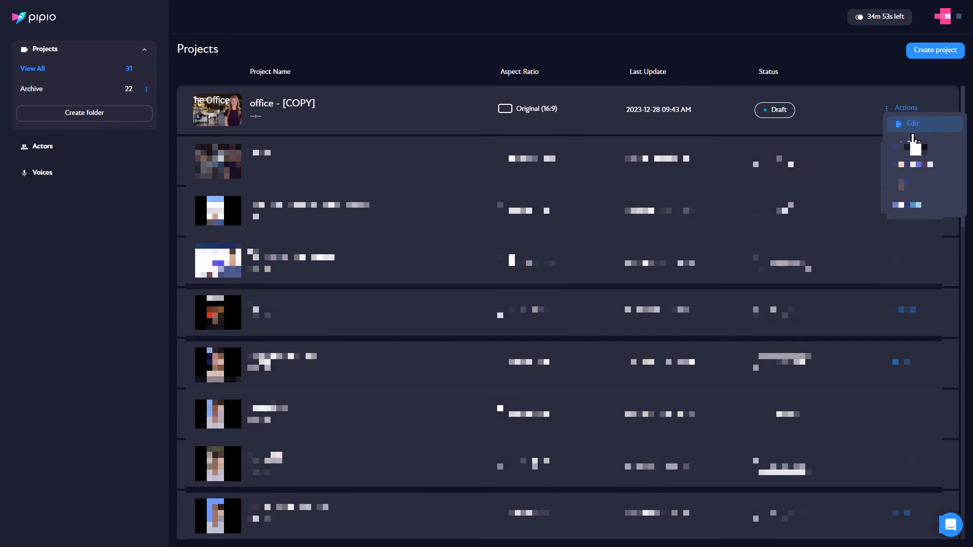
pyautogui.click(912, 122)
pyautogui.write('office german')
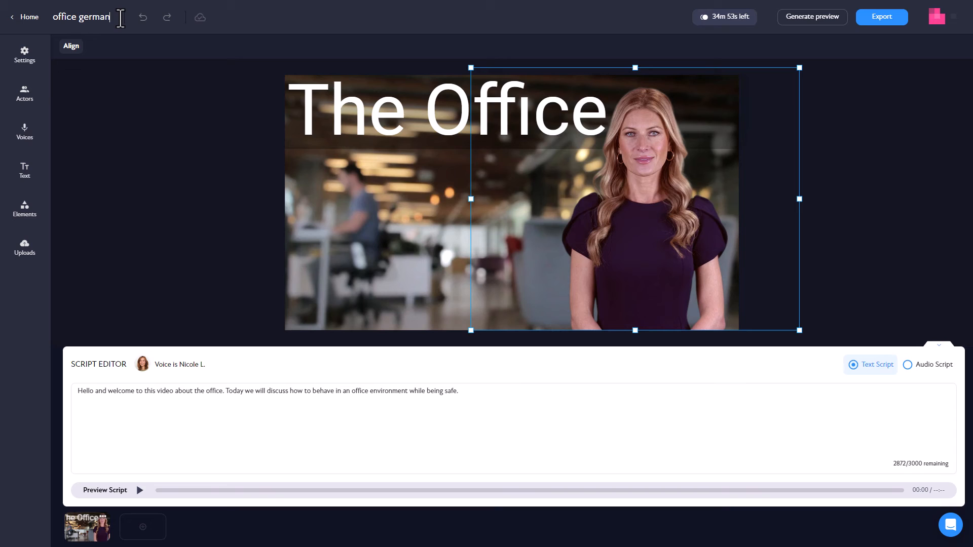
# Finish the project name as 'office German language' and confirm it
pyautogui.write('language')
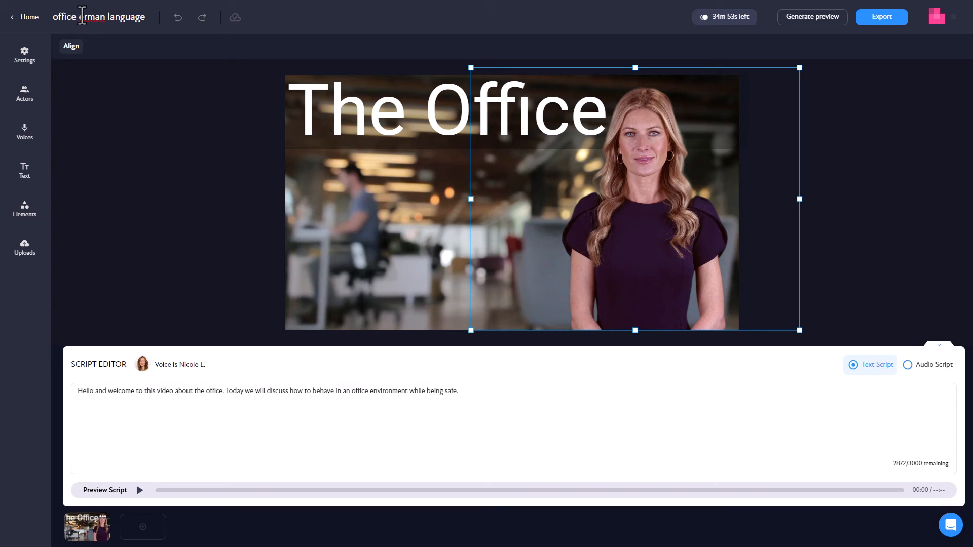
pyautogui.click(225, 161)
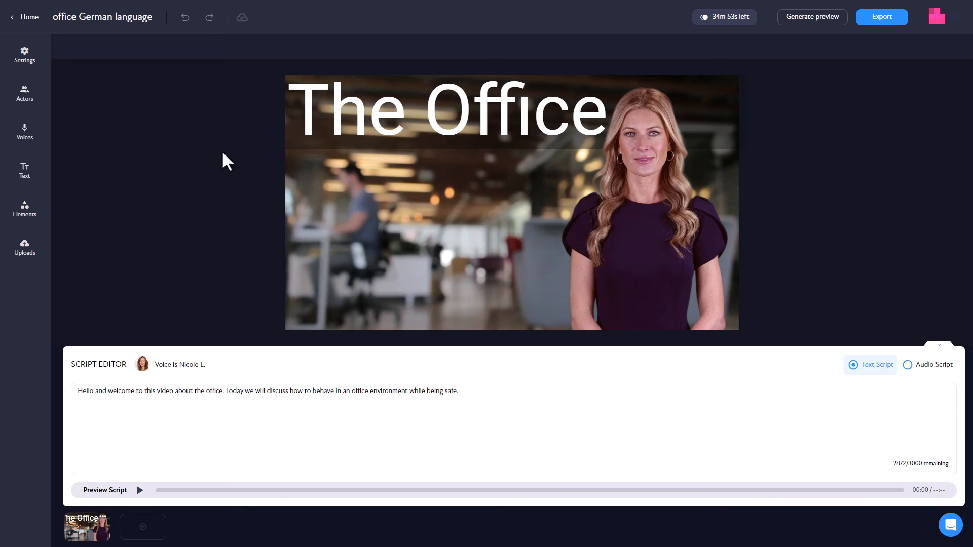
pyautogui.moveTo(270, 204)
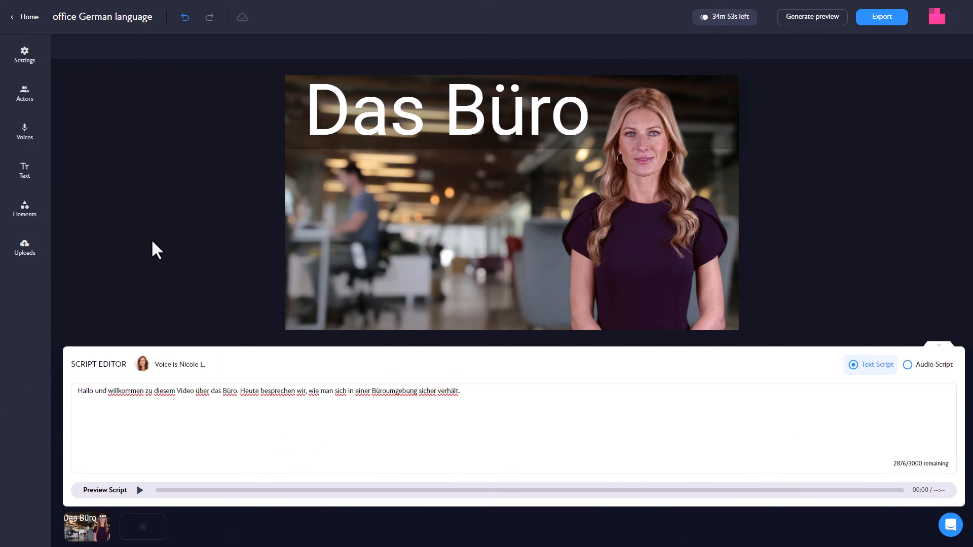
pyautogui.moveTo(501, 123)
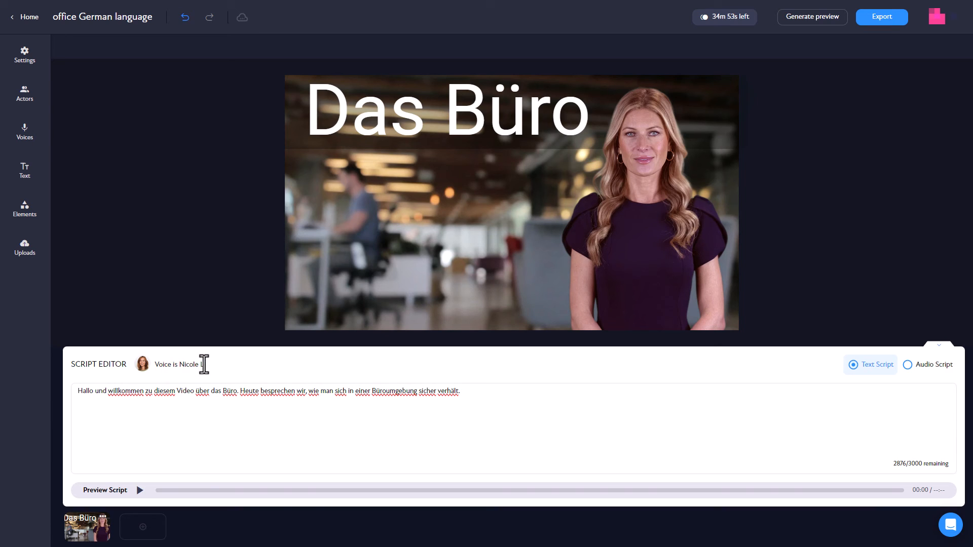
# Filter narrator voices to German (DE), choose Amala, and bring up the German video's export summary
pyautogui.click(24, 132)
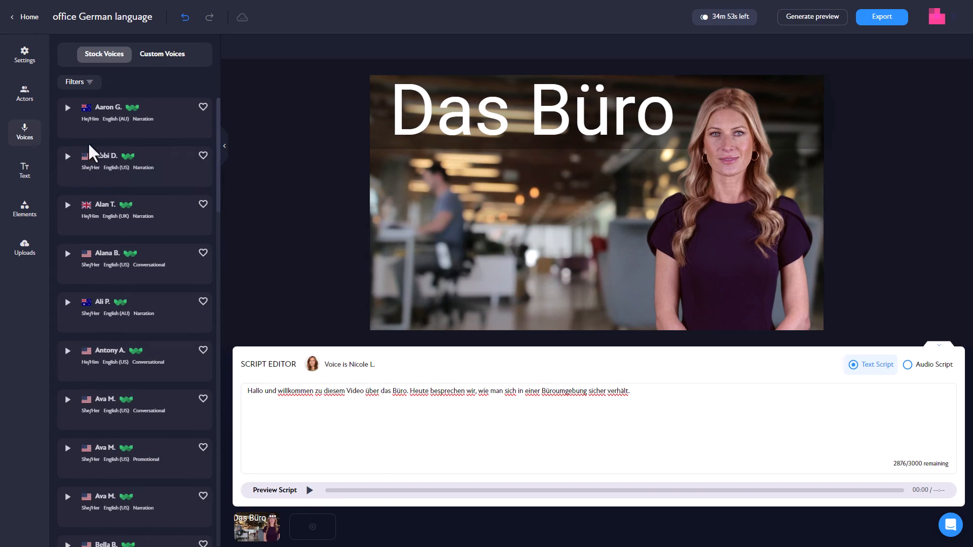
pyautogui.click(79, 81)
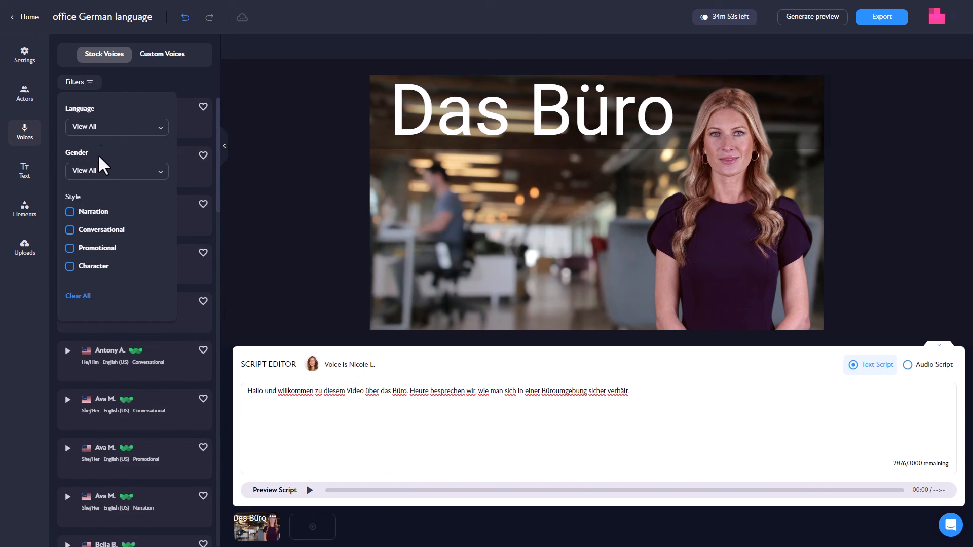
pyautogui.click(116, 126)
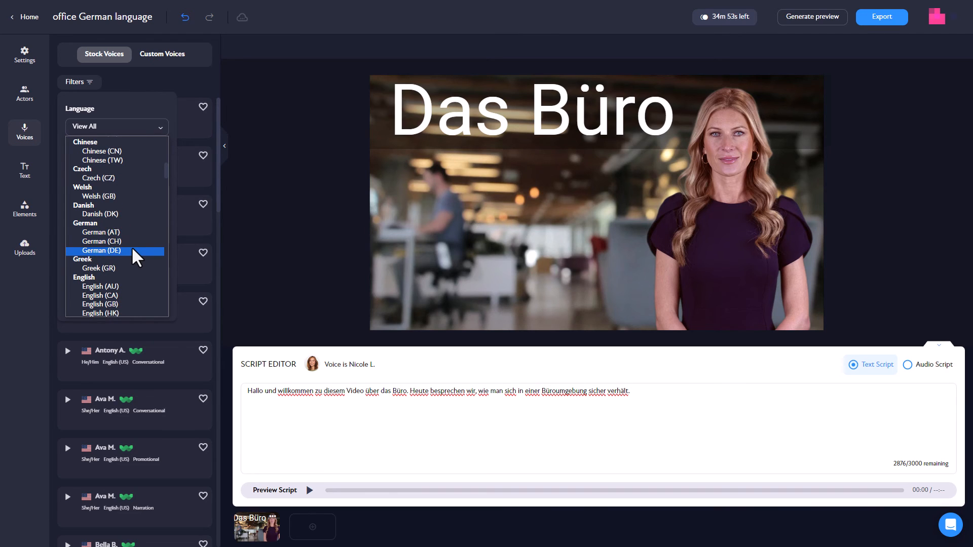
pyautogui.click(100, 251)
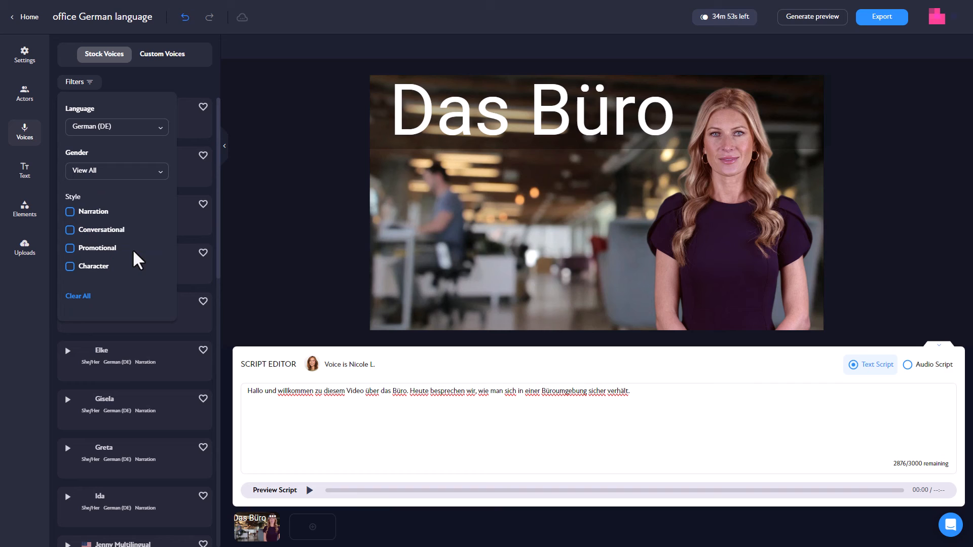
pyautogui.click(115, 170)
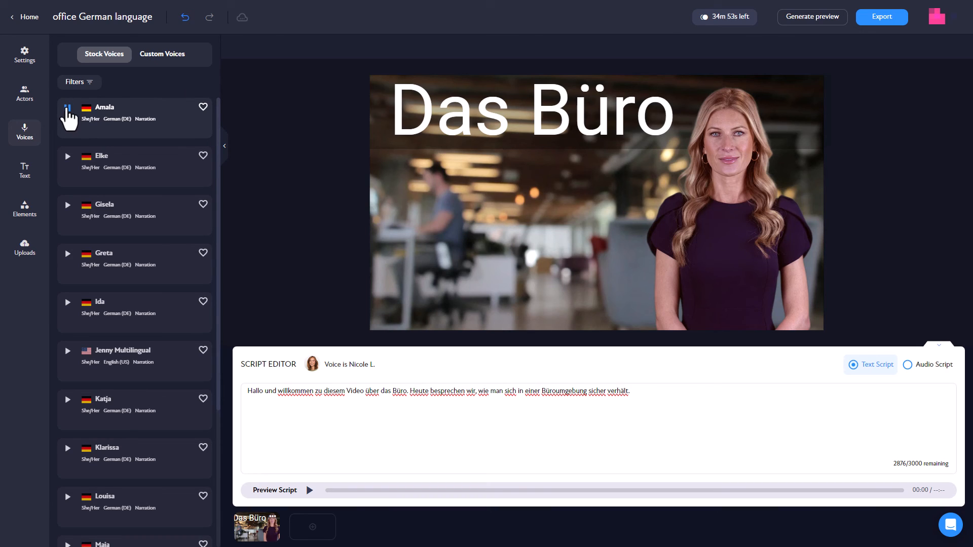
pyautogui.moveTo(120, 123)
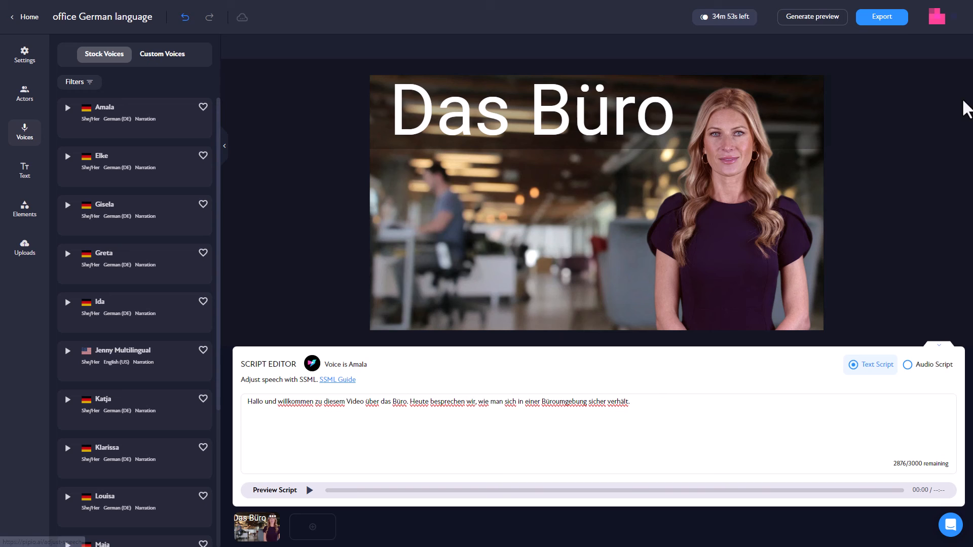
pyautogui.click(881, 17)
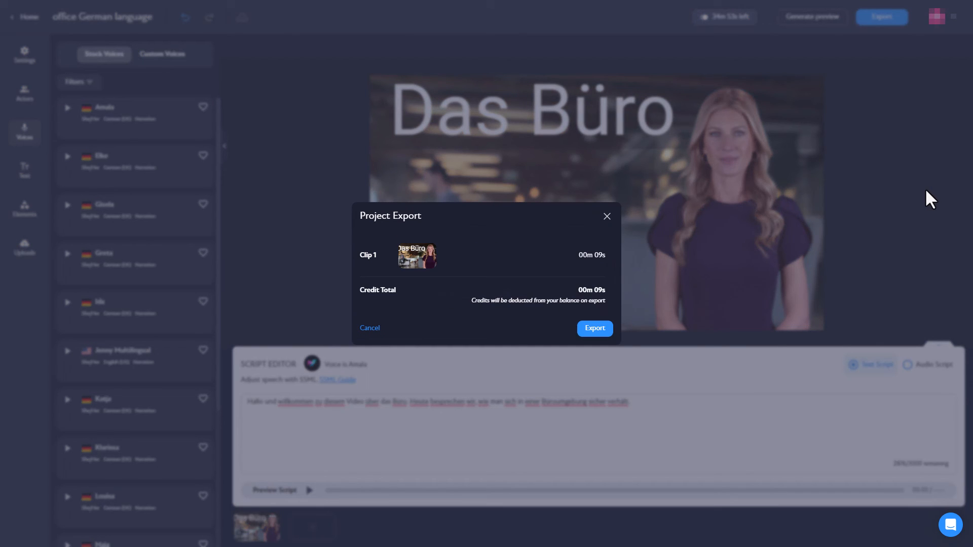
pyautogui.moveTo(600, 310)
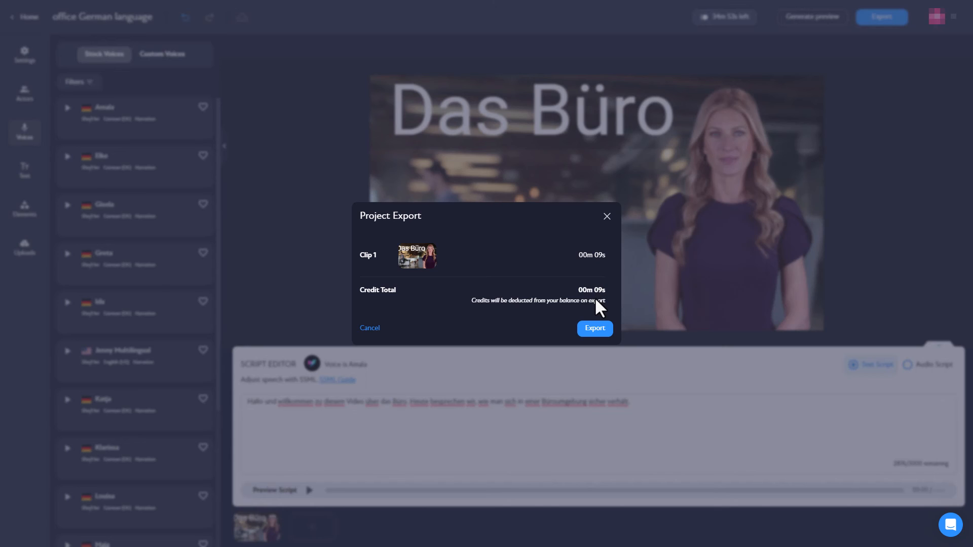
pyautogui.moveTo(594, 329)
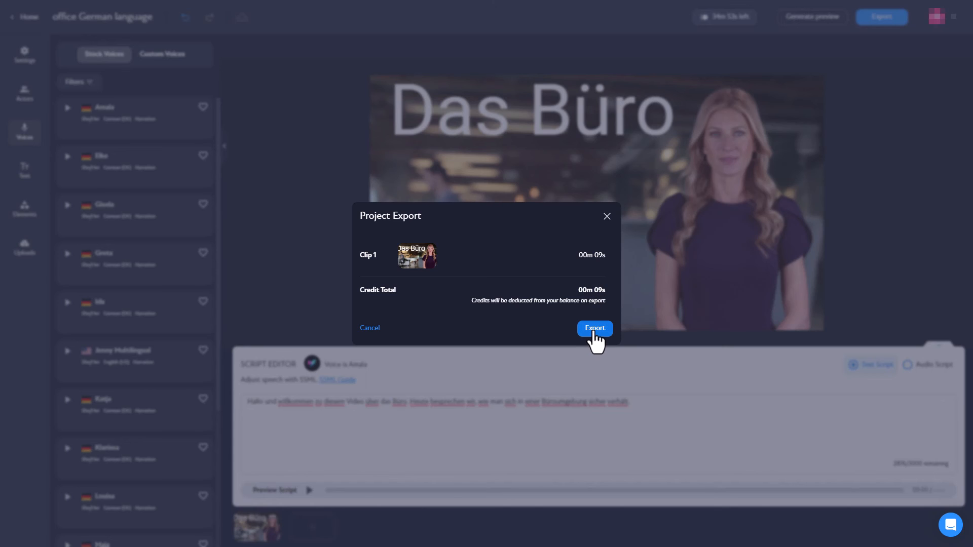
# Confirm export of the 9-second German 'Das Büro' video
pyautogui.click(593, 328)
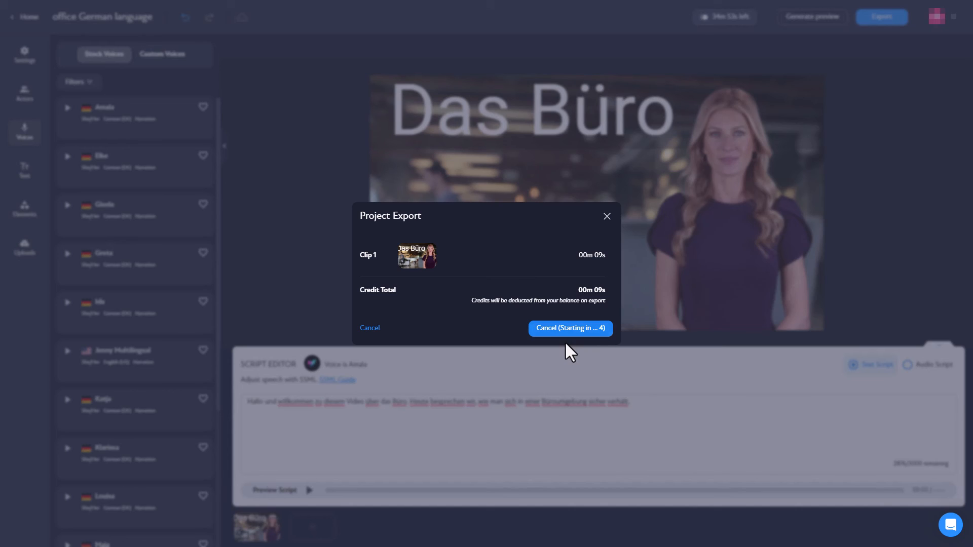